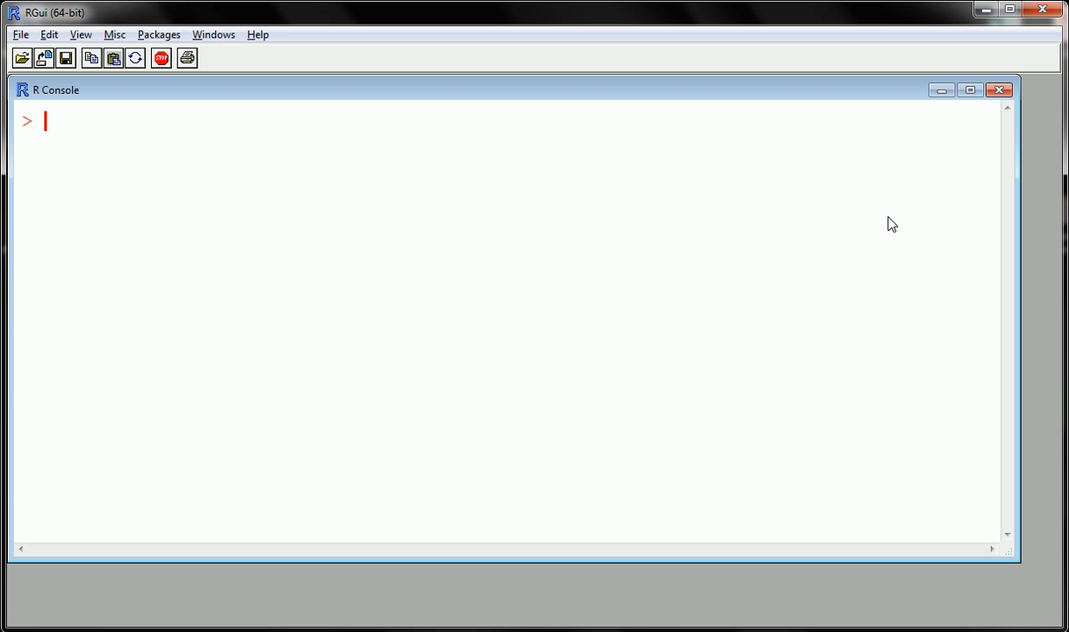
Run getwd() to print the current working directory (Documents).
text(g)
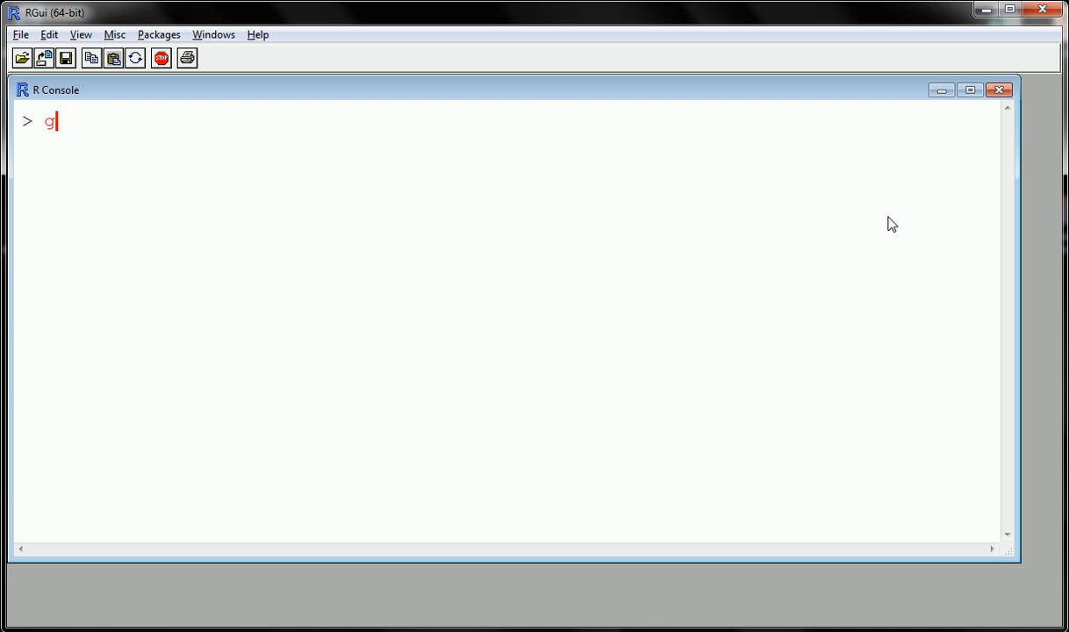
text(etwd())
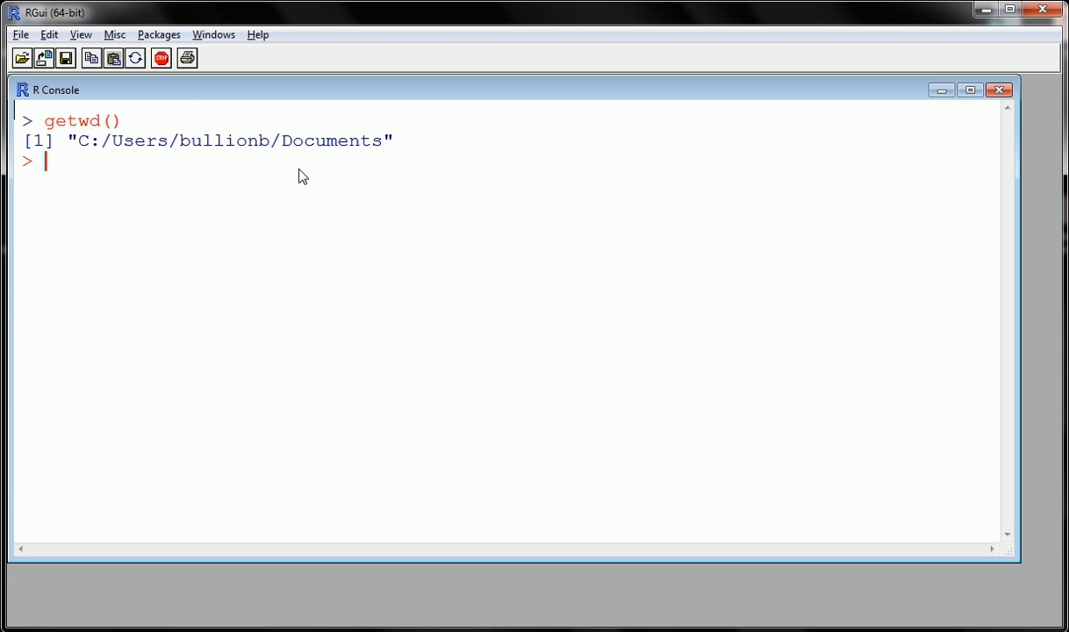
mouse_move(79, 144)
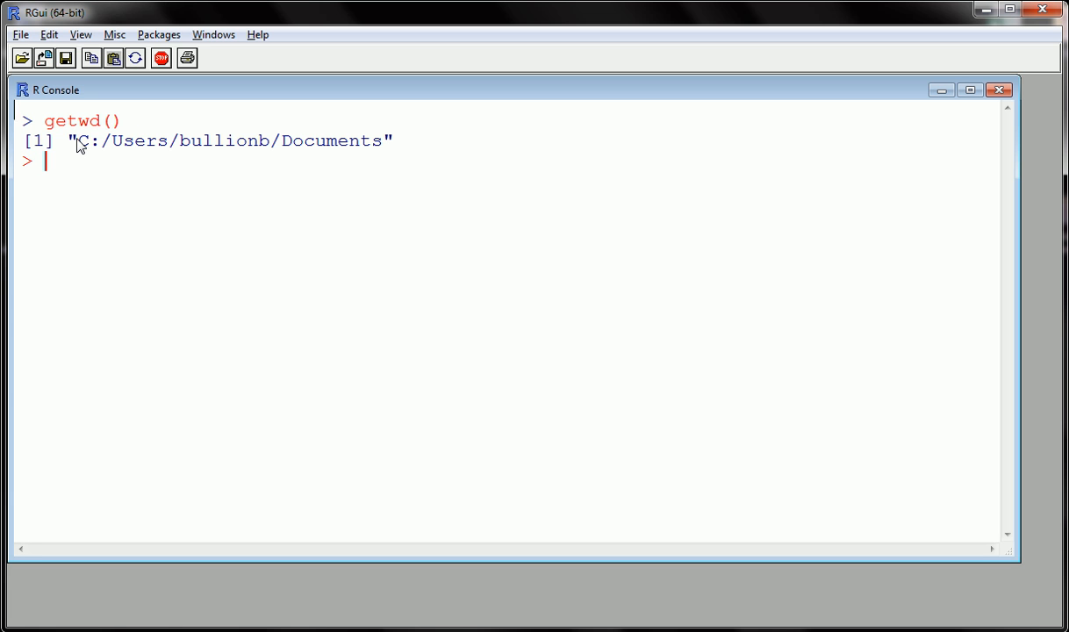
drag(73, 140, 393, 141)
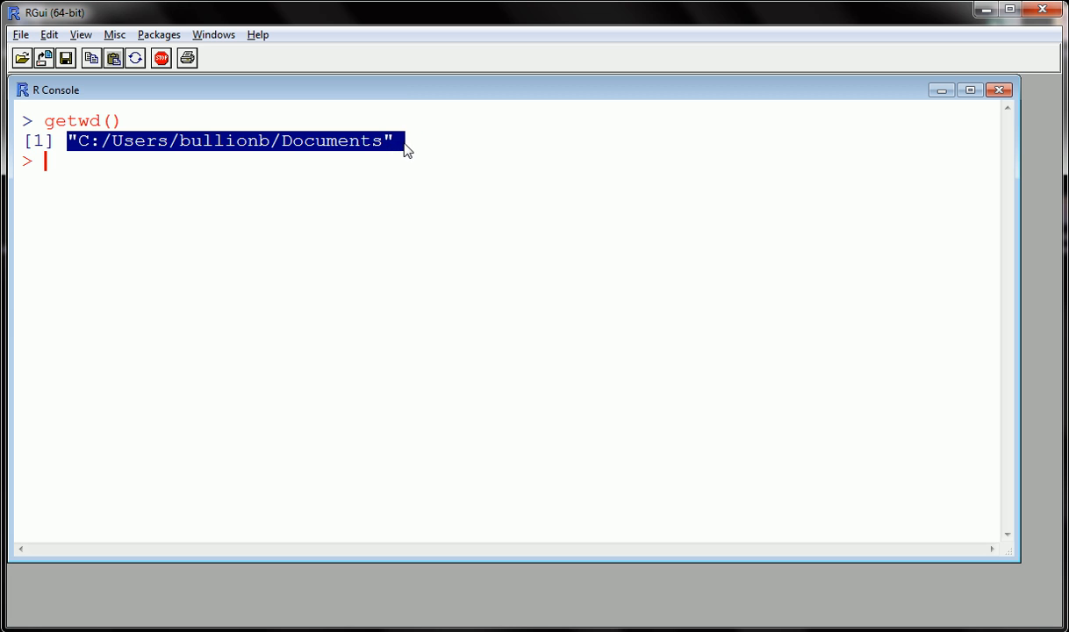
mouse_move(394, 154)
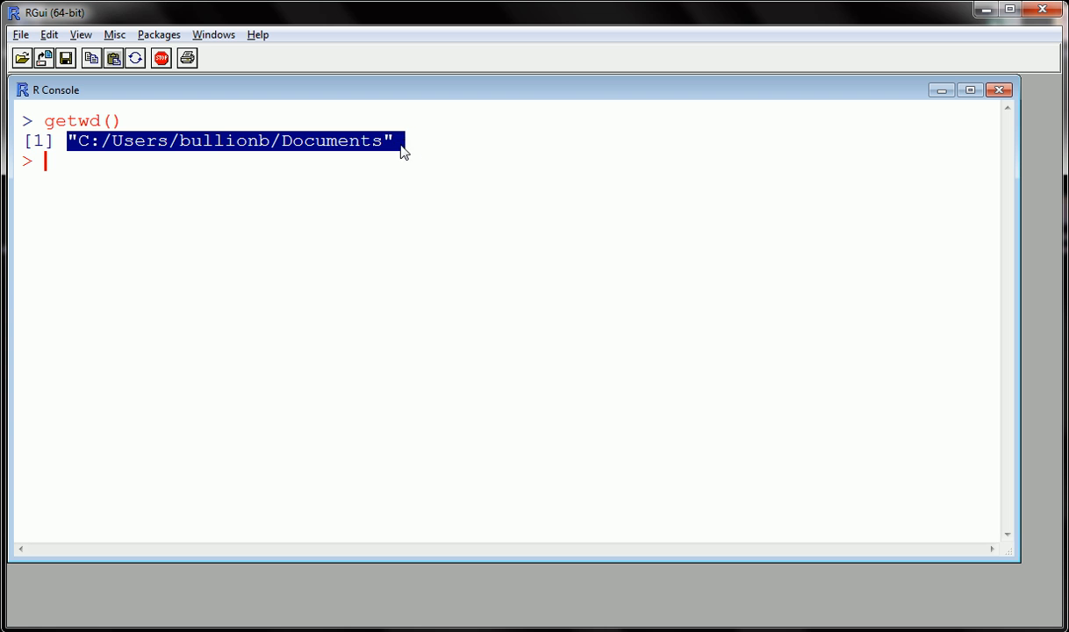
mouse_move(393, 155)
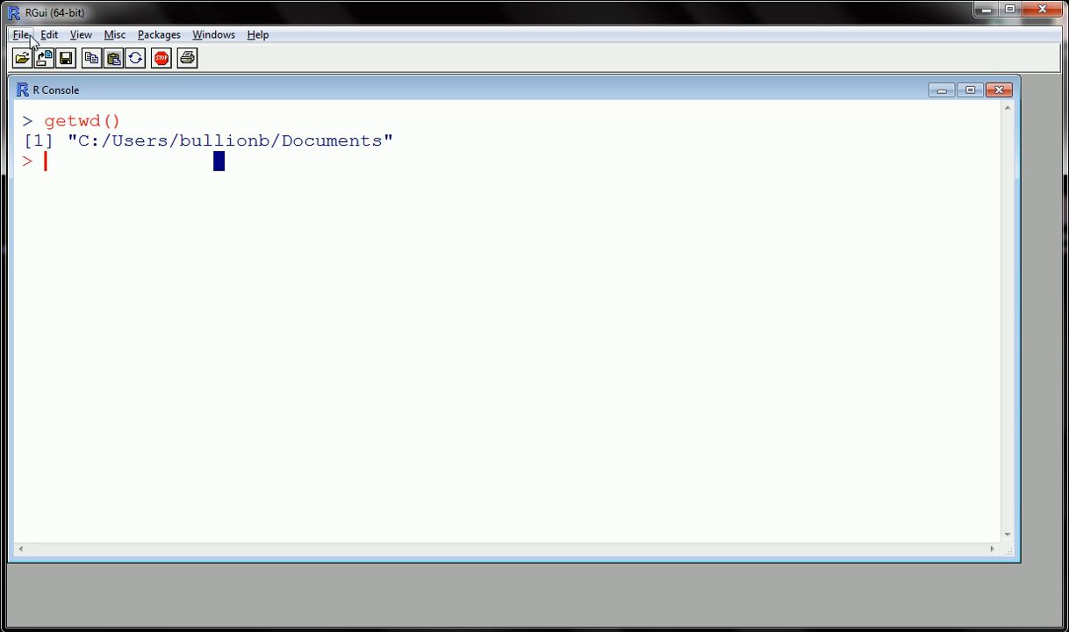
click(19, 35)
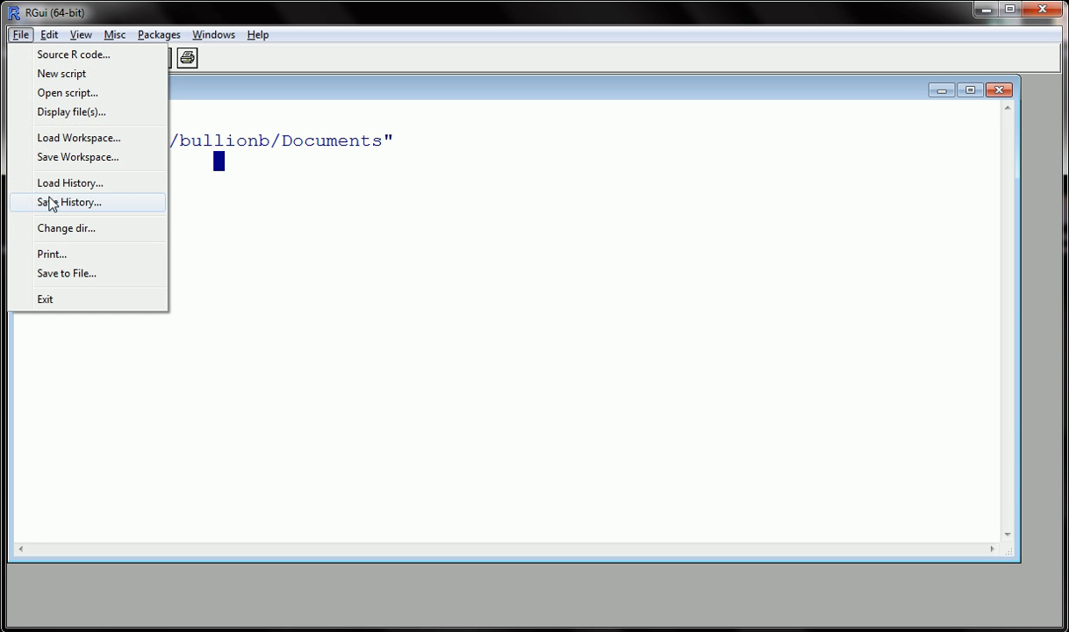
click(67, 229)
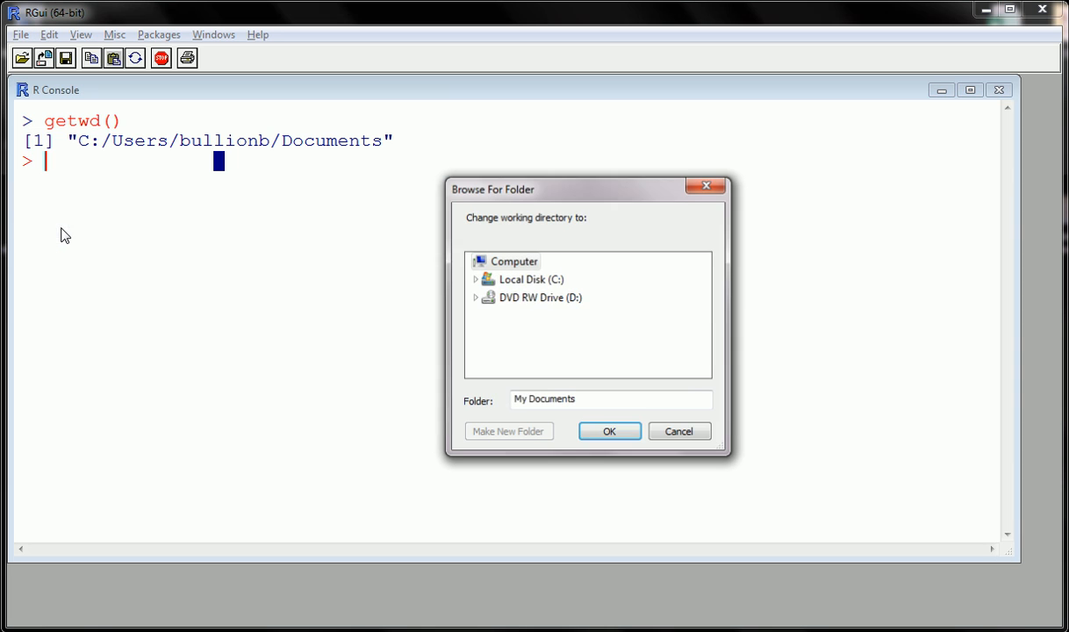
click(511, 259)
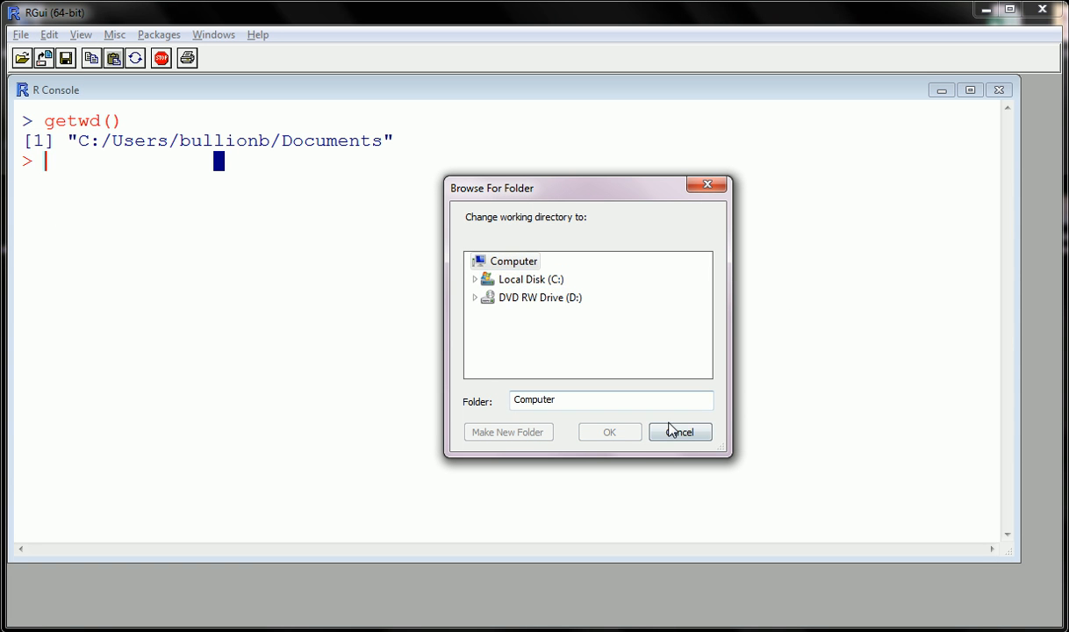
click(680, 432)
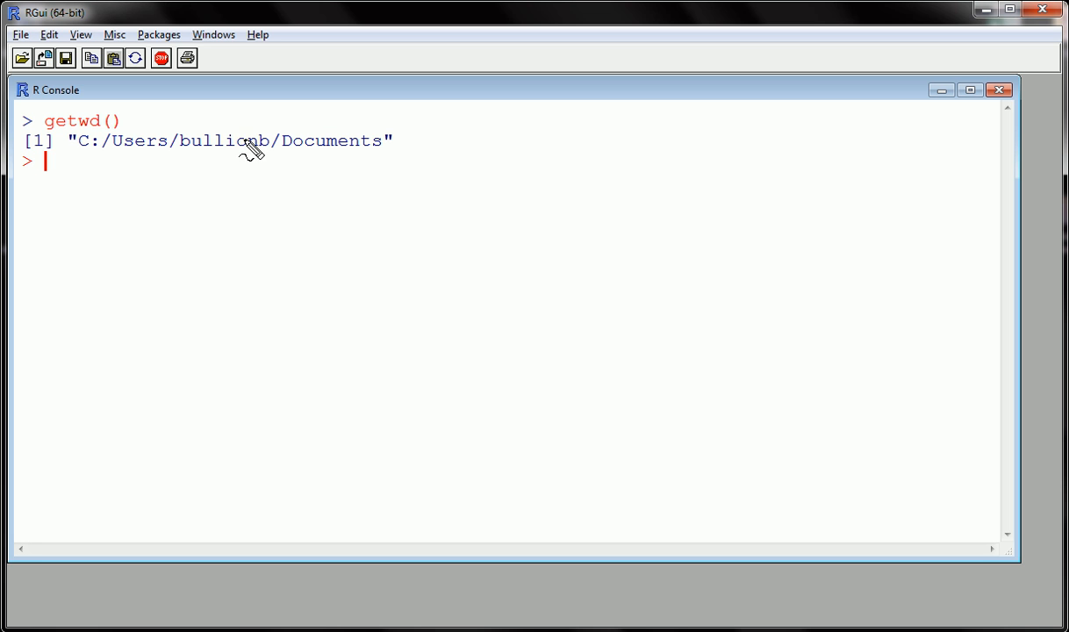
Compose df3 <- read.csv("usedcars.csv") at the prompt.
drag(137, 204, 799, 492)
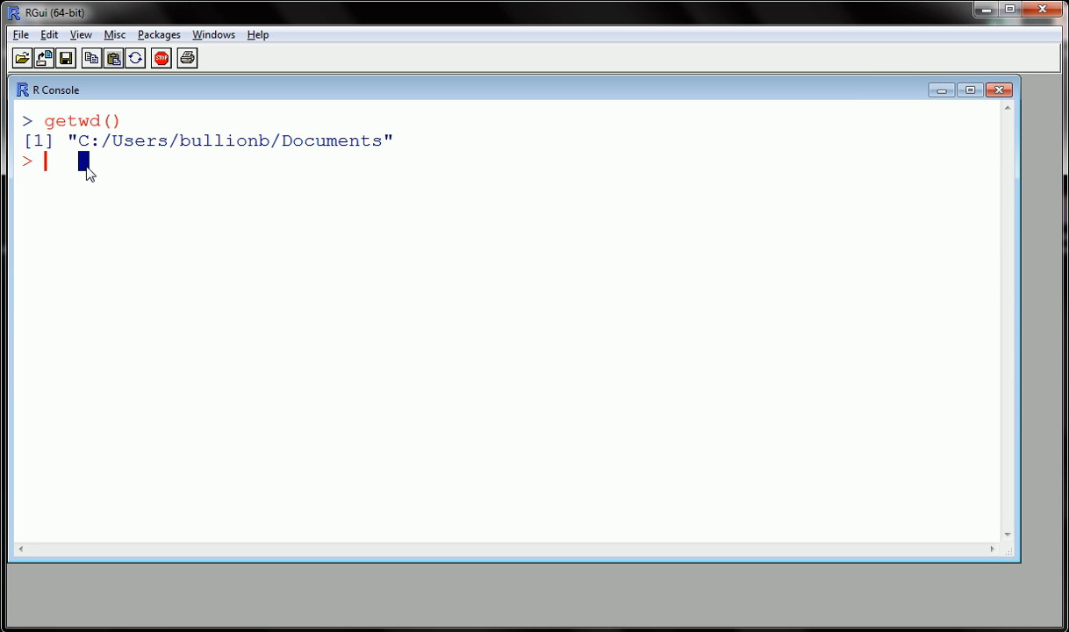
text(df3)
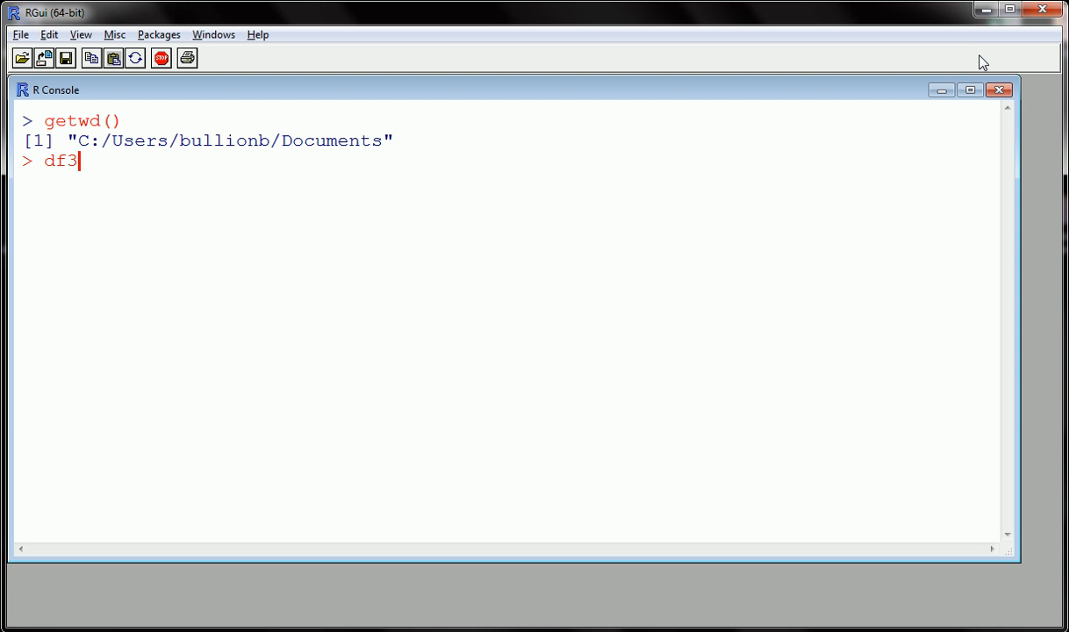
text(<-)
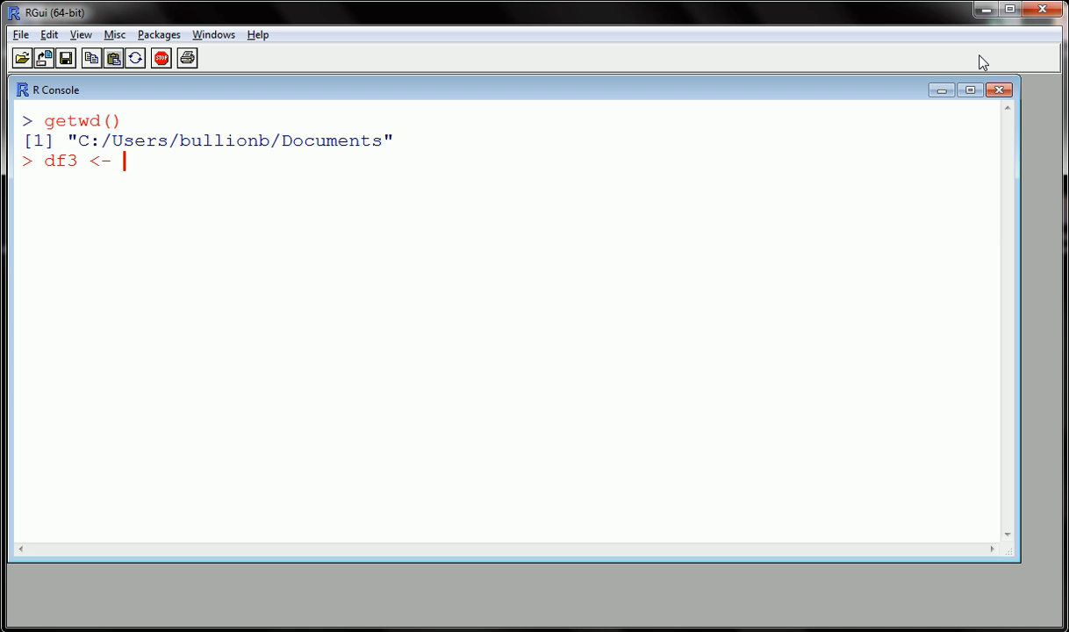
text(r)
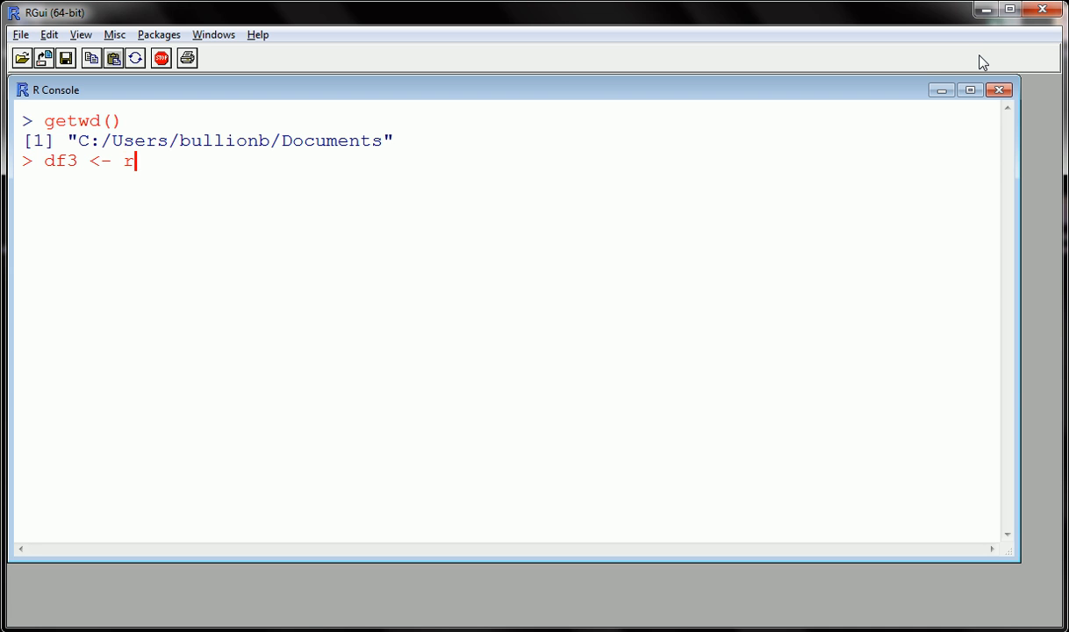
text(ead.csv)
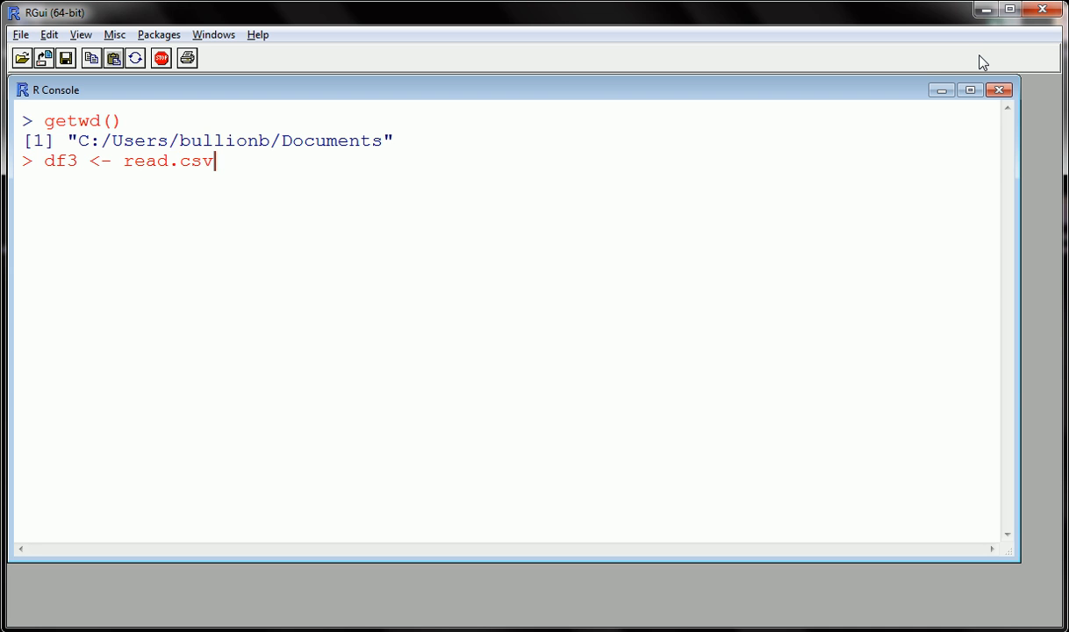
text(())
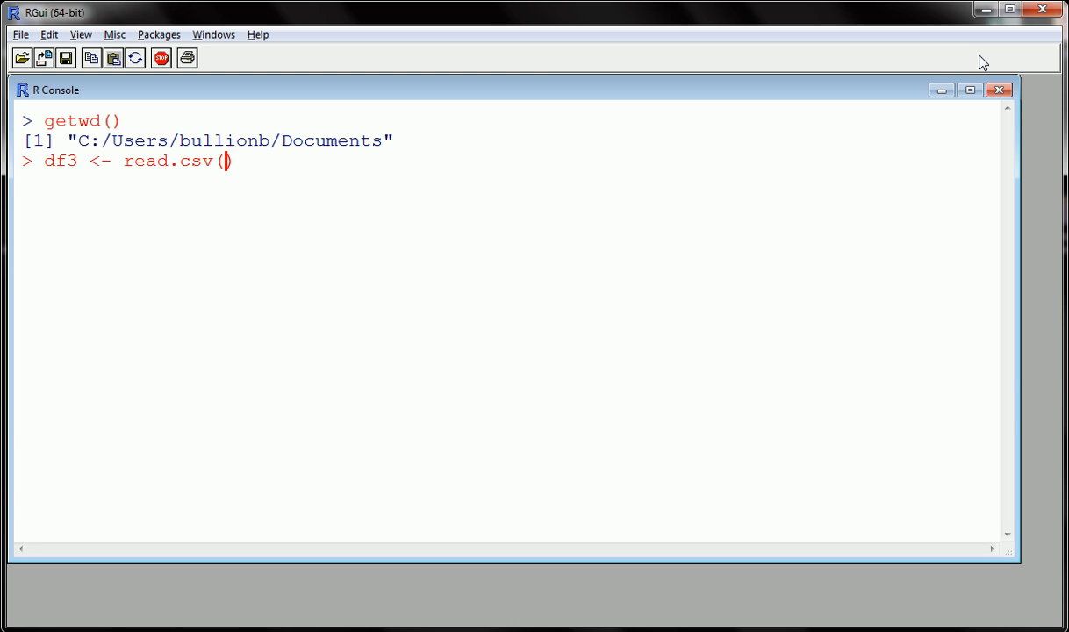
text(")
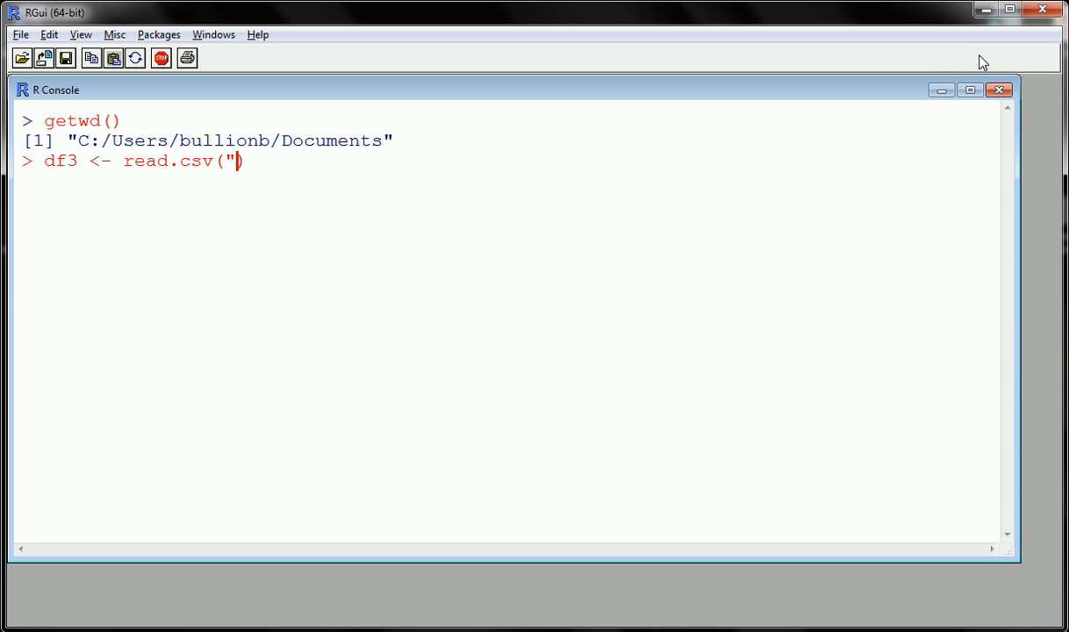
text(usedcar)
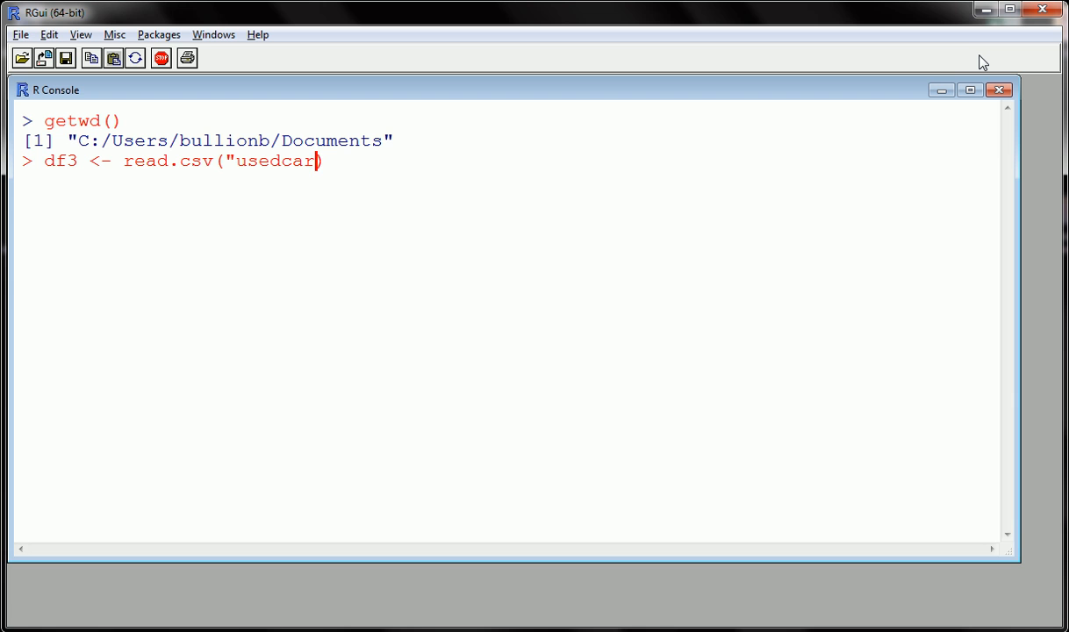
text(s.csv)
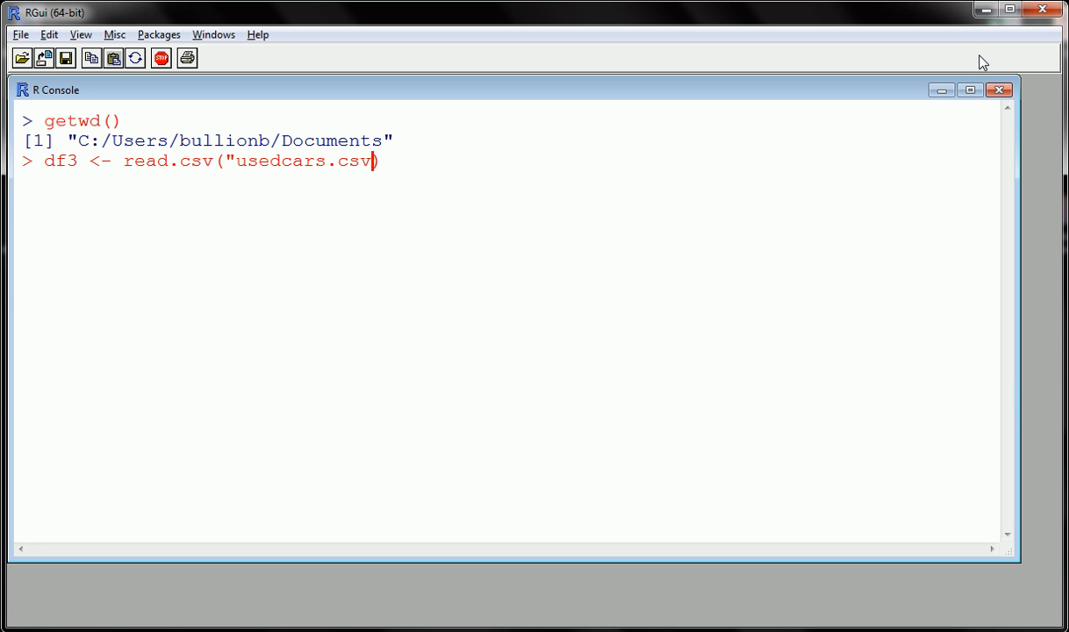
text(", ")
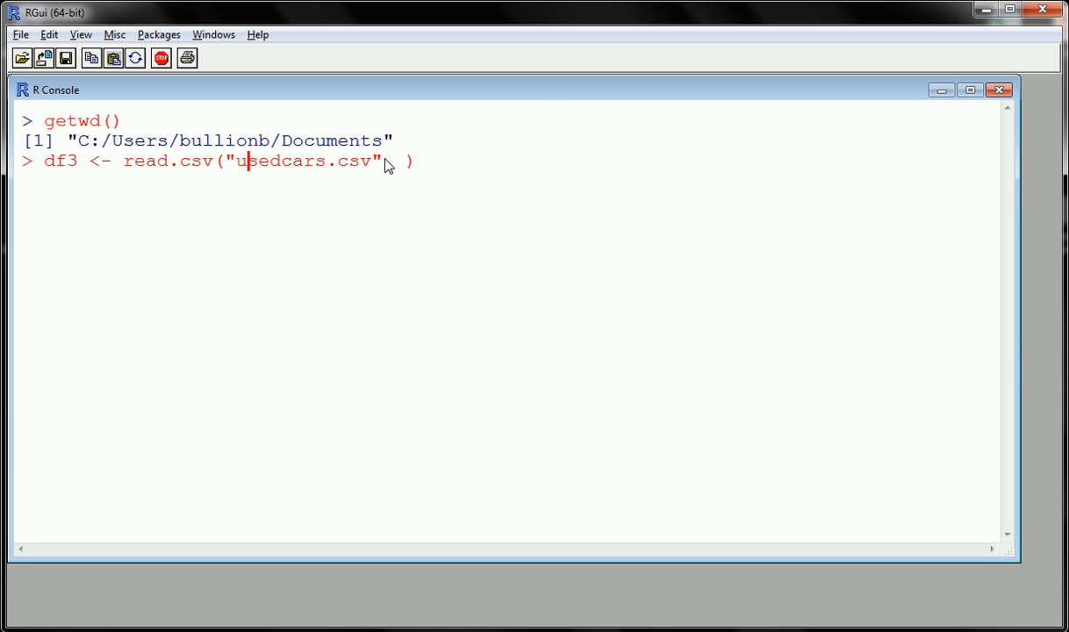
Add the stringsAsFactors=FALSE argument to the read.csv call.
text(,)
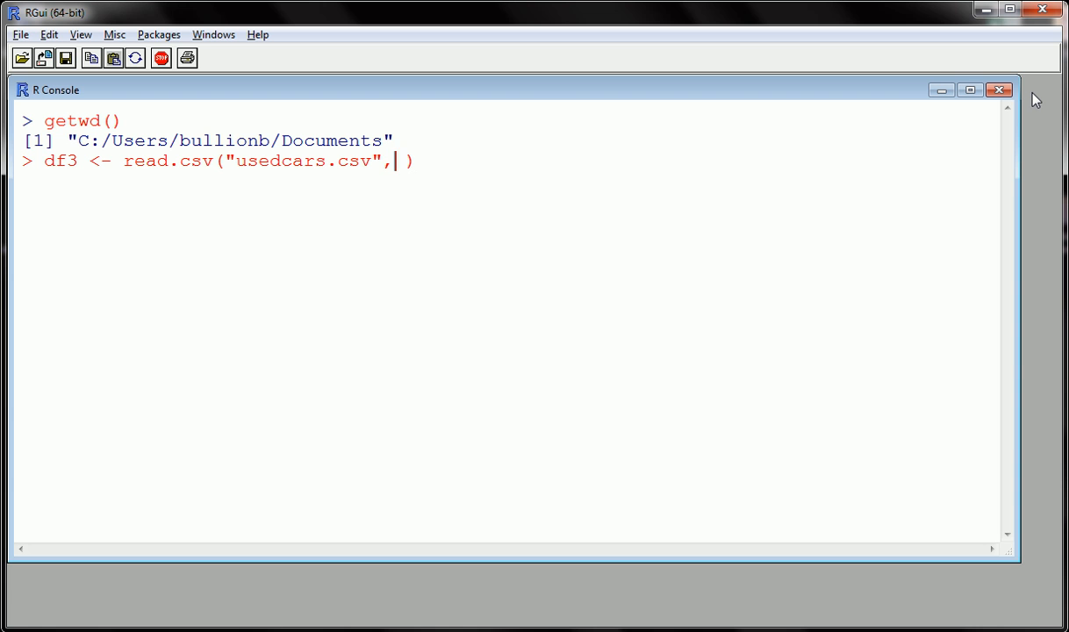
text(stringAs)
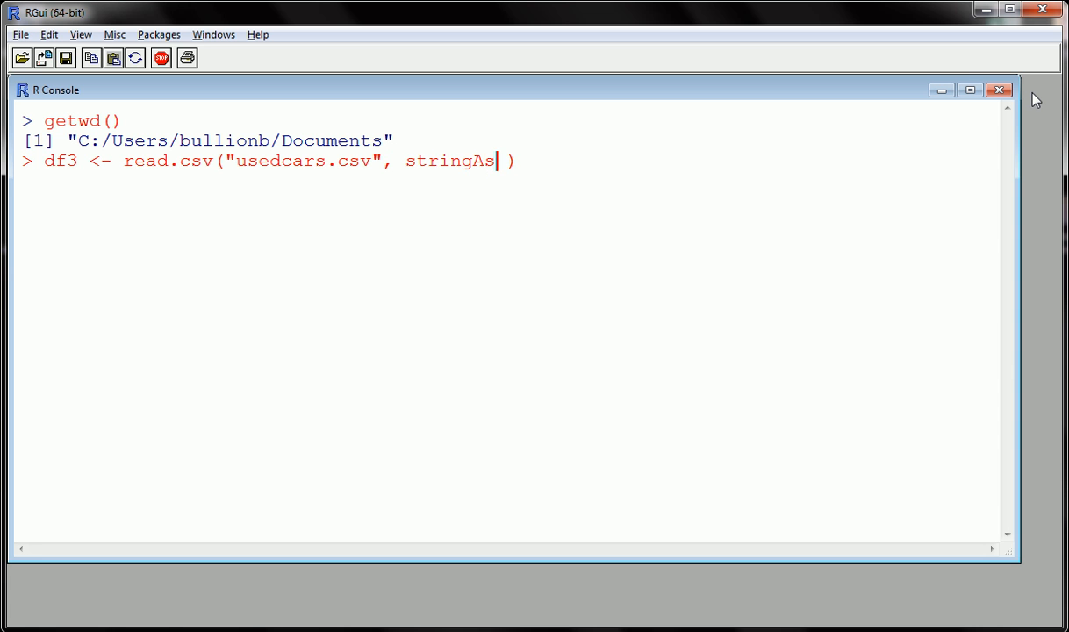
text(Factors)
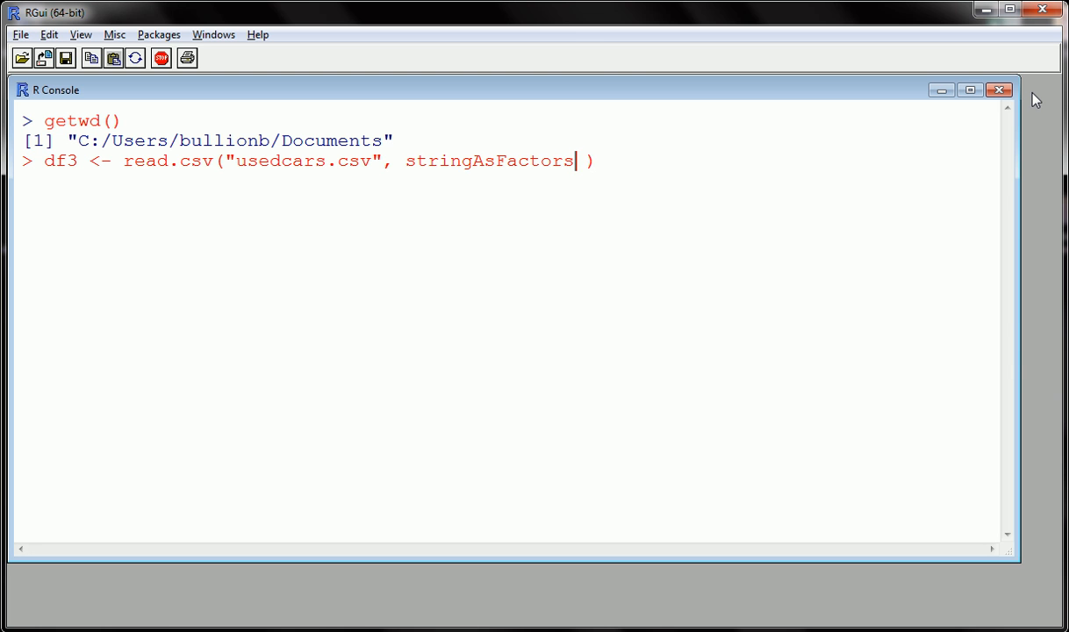
text(=FA)
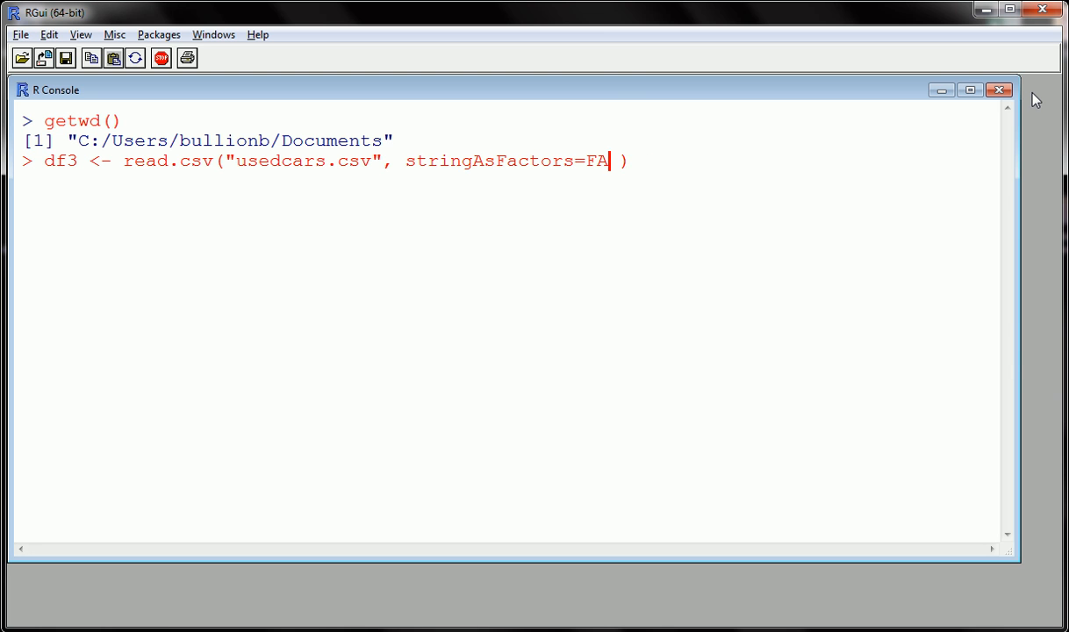
text(LSE)
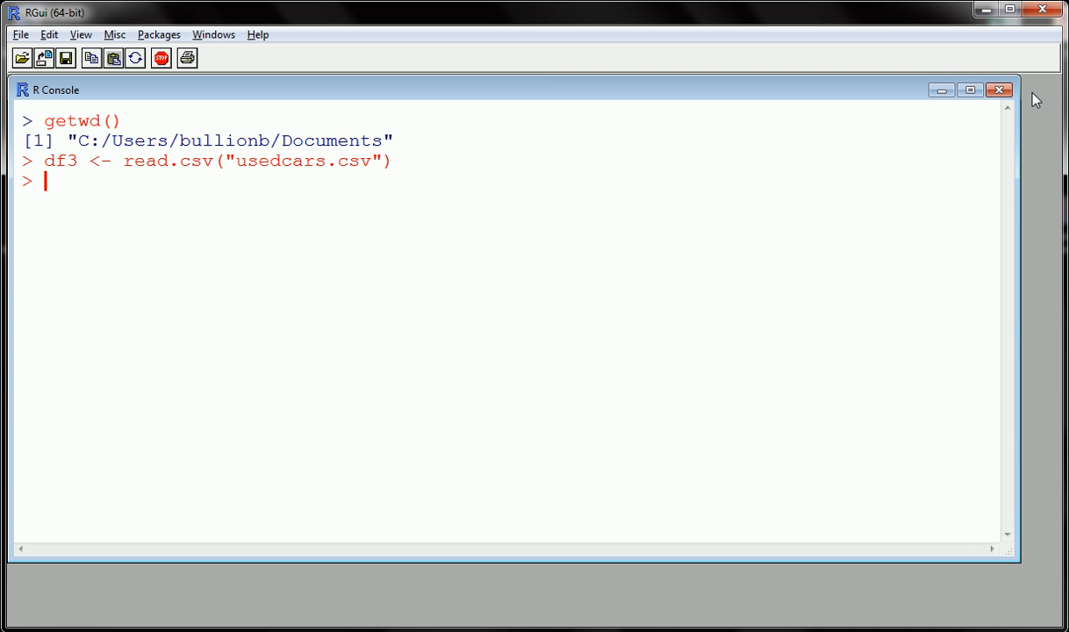
text(str)
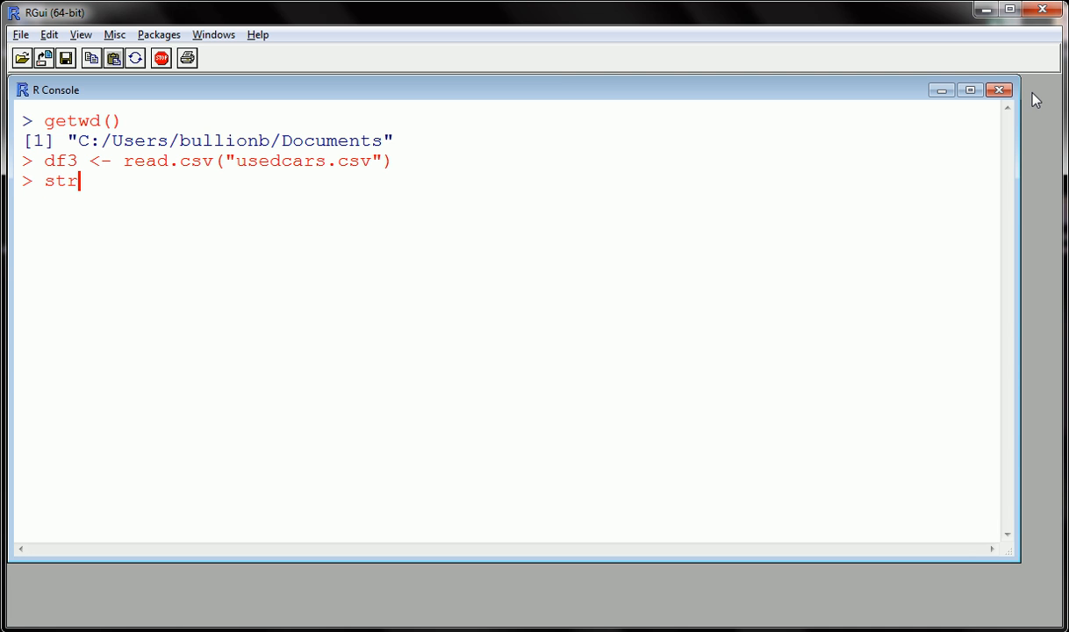
text((df)
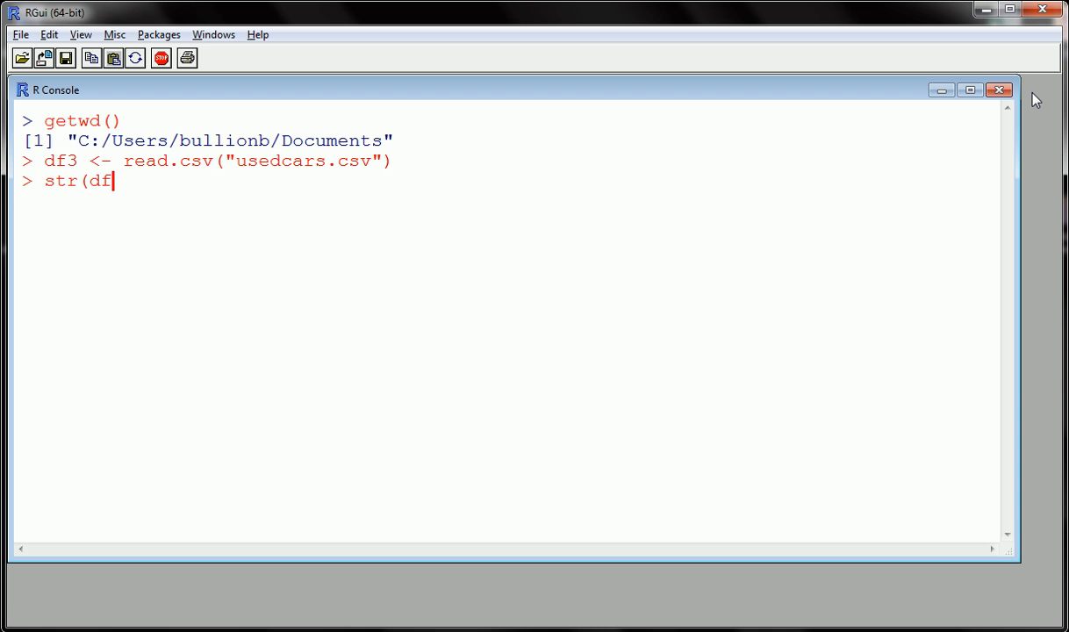
text(3))
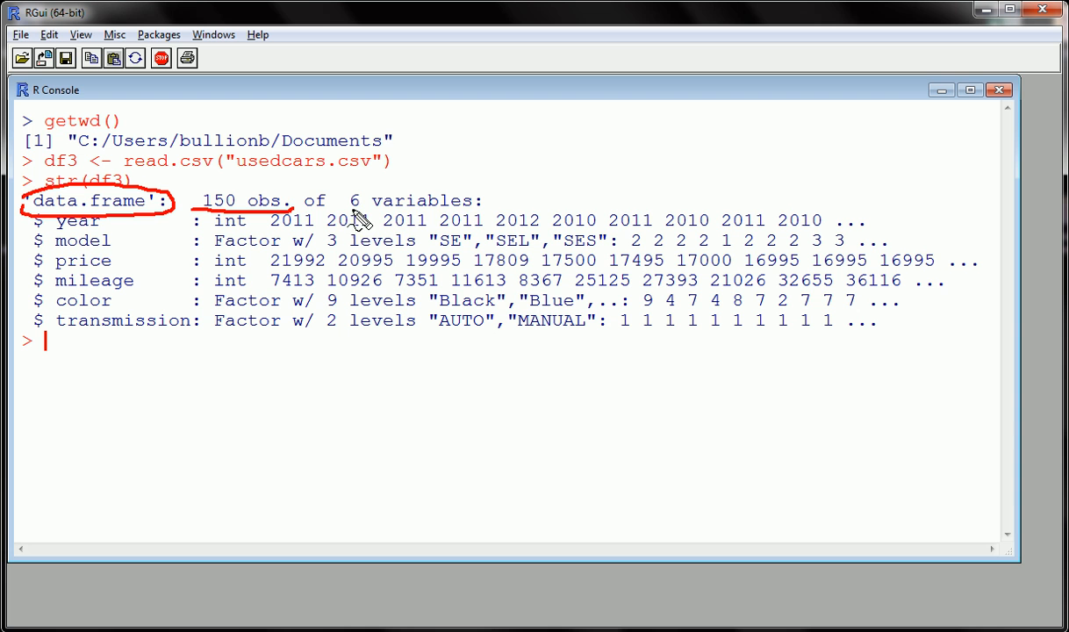
mouse_move(474, 220)
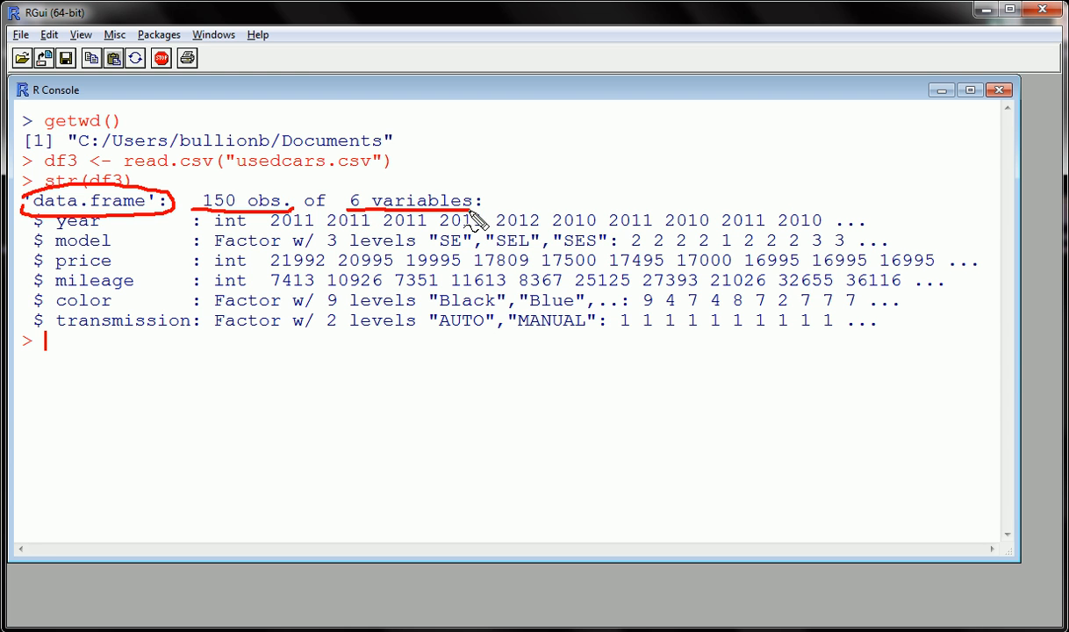
mouse_move(538, 236)
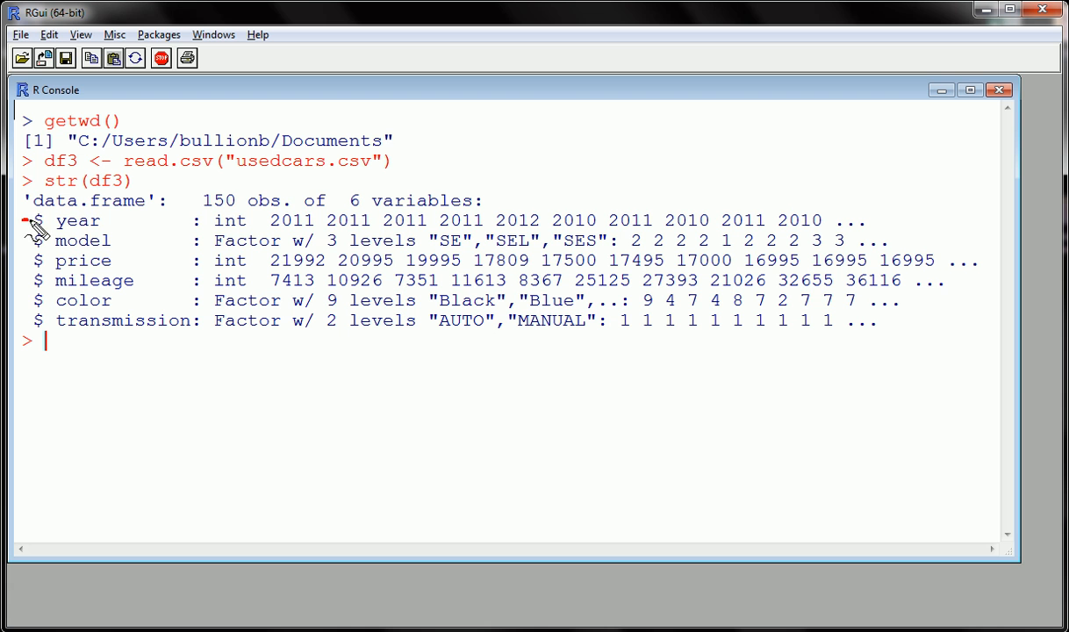
mouse_move(272, 240)
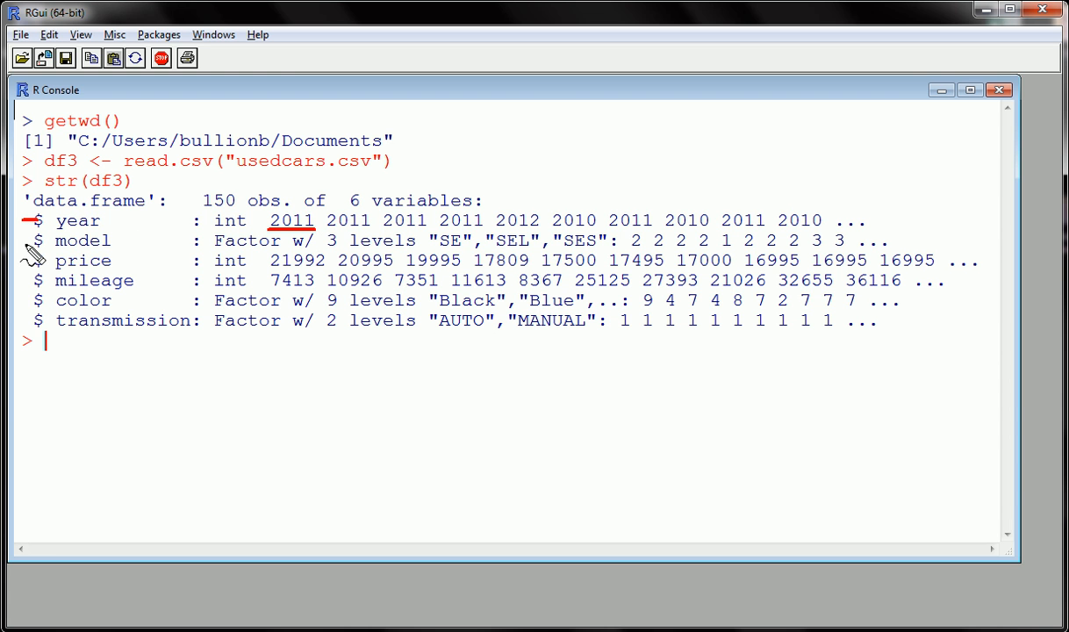
mouse_move(37, 295)
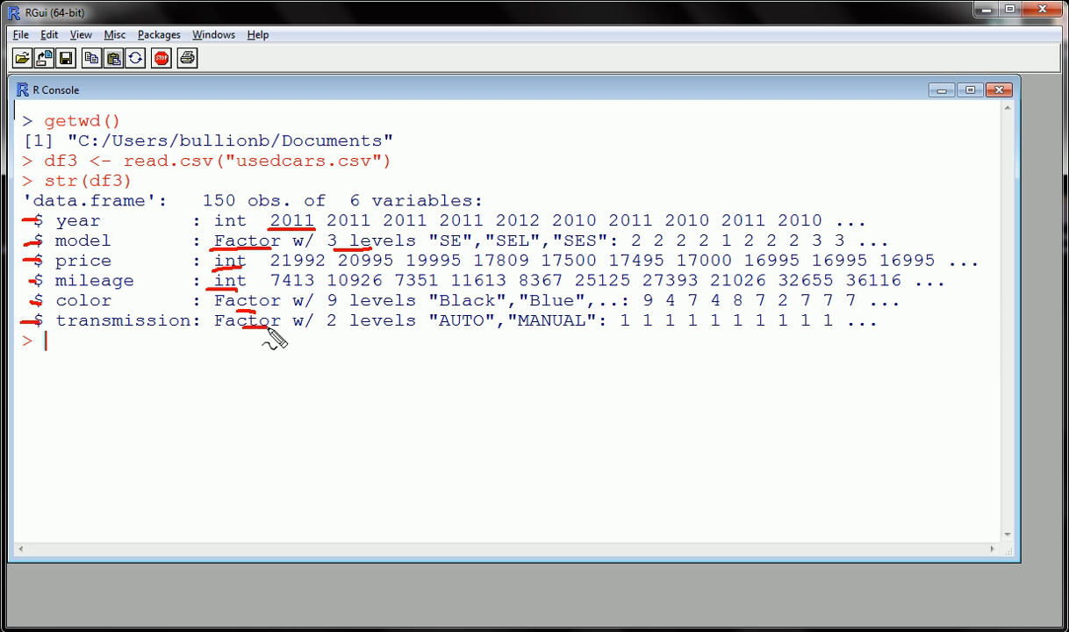
mouse_move(263, 343)
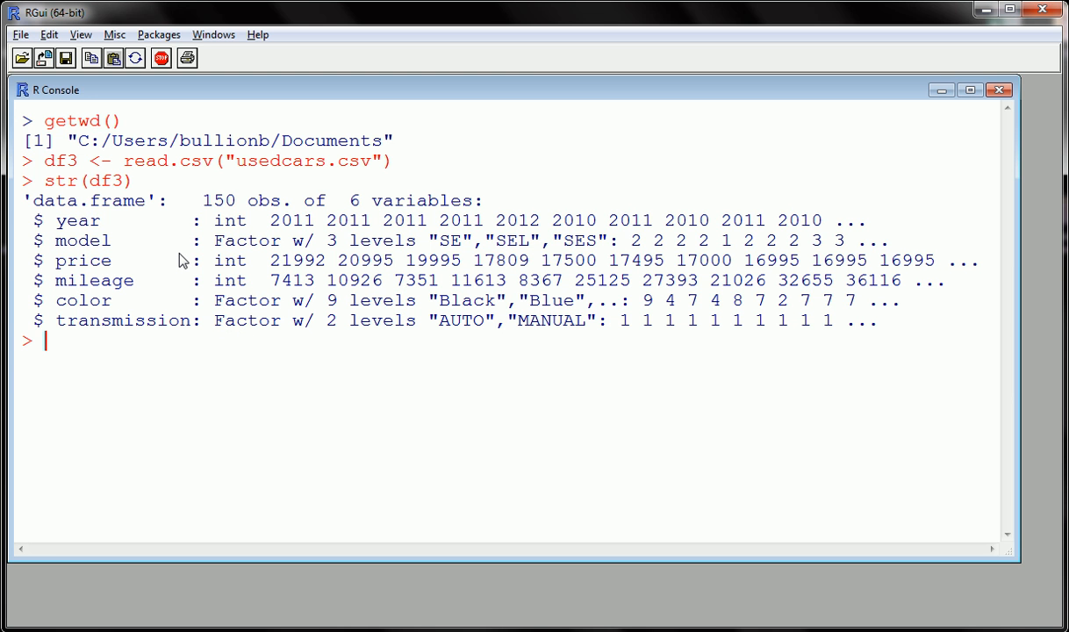
text(df3)
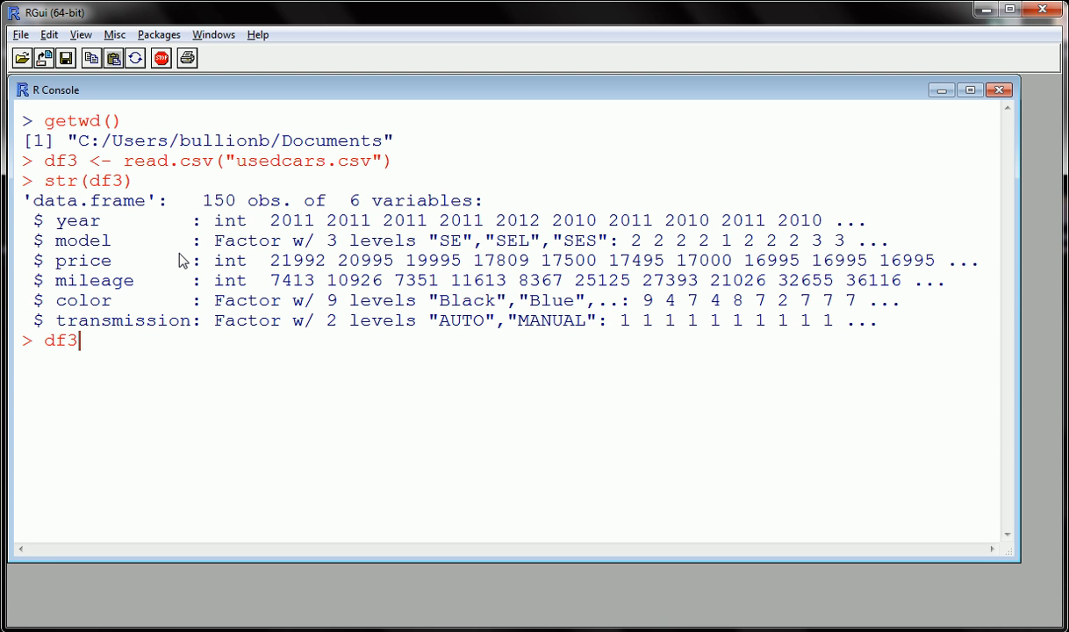
key(BackSpace)
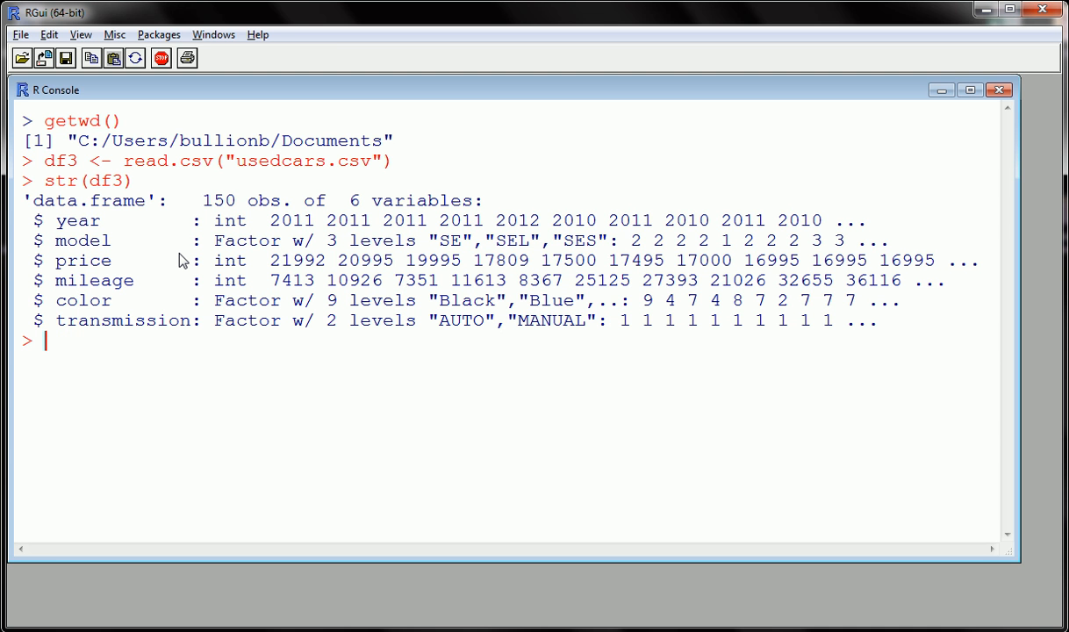
text(head())
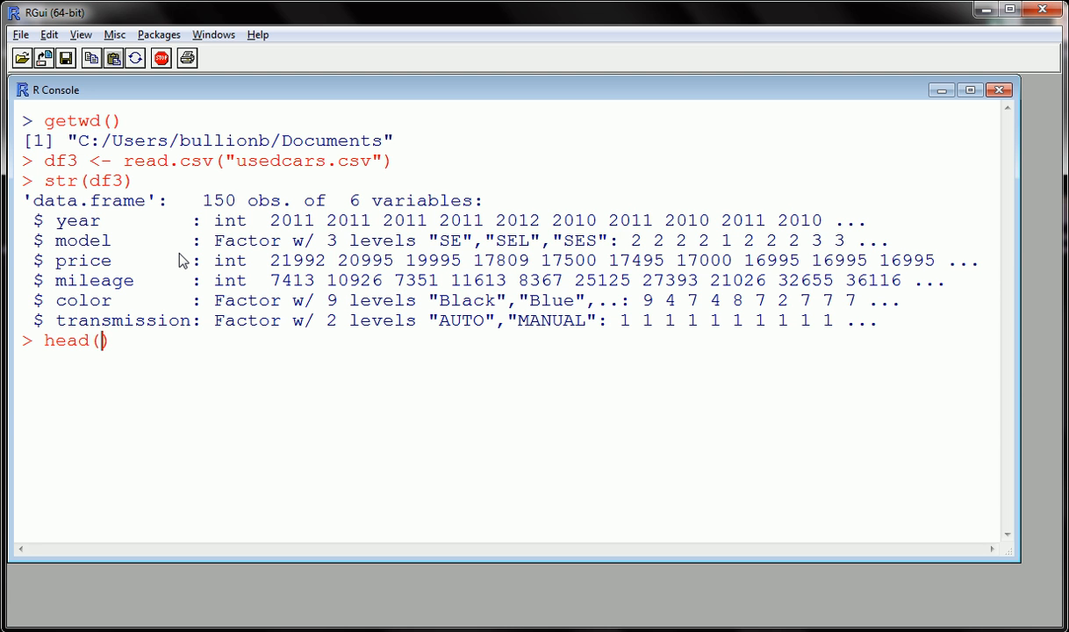
Run head(df3) to print the first six rows of the used-cars data.
text(df3)
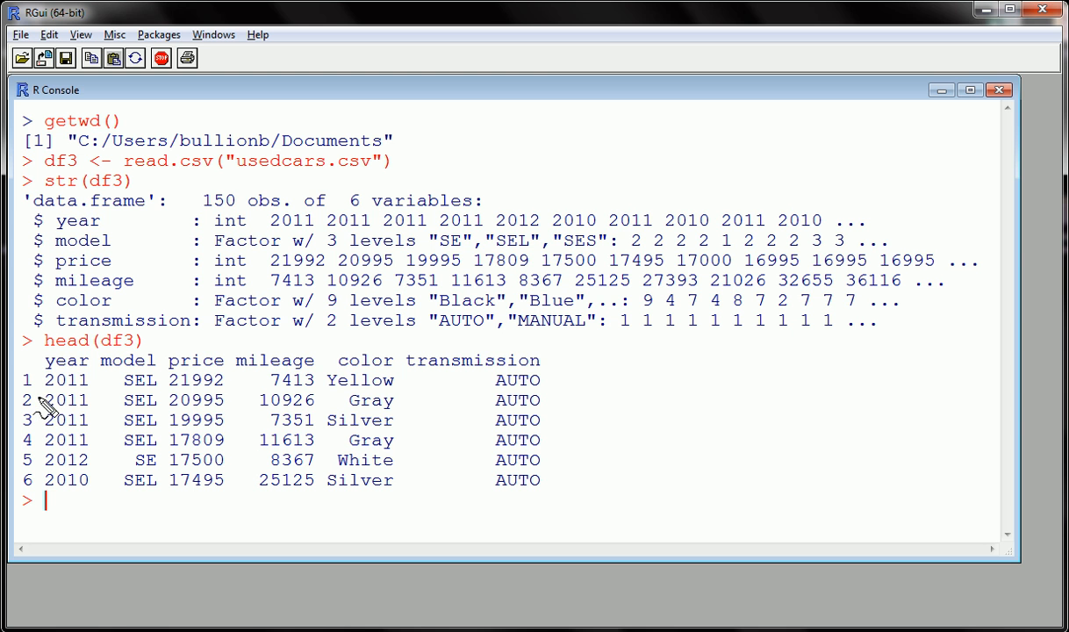
mouse_move(51, 368)
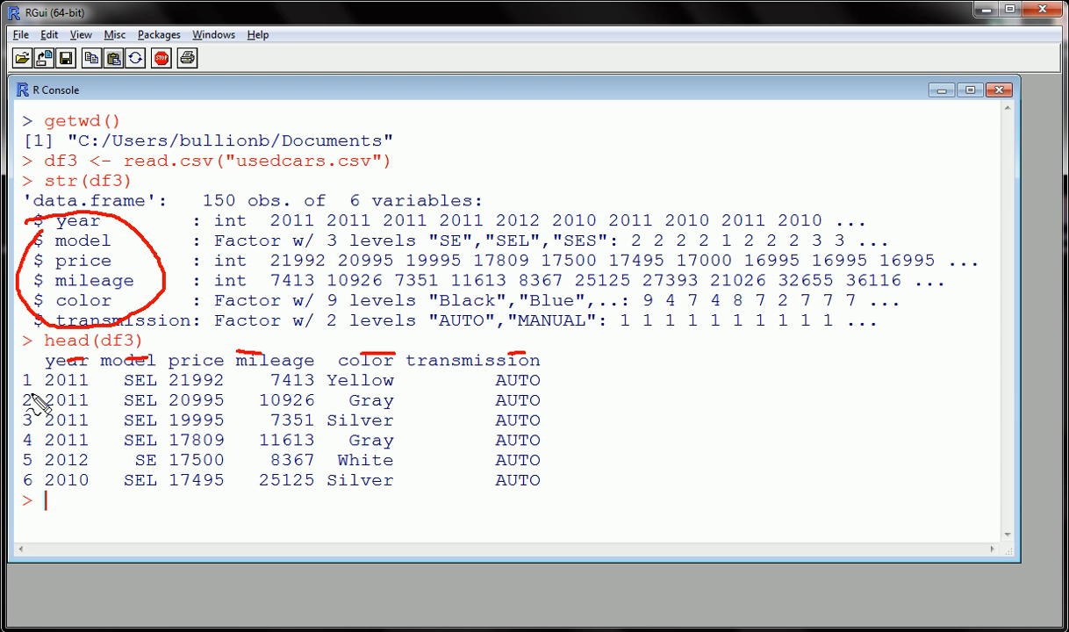
mouse_move(132, 362)
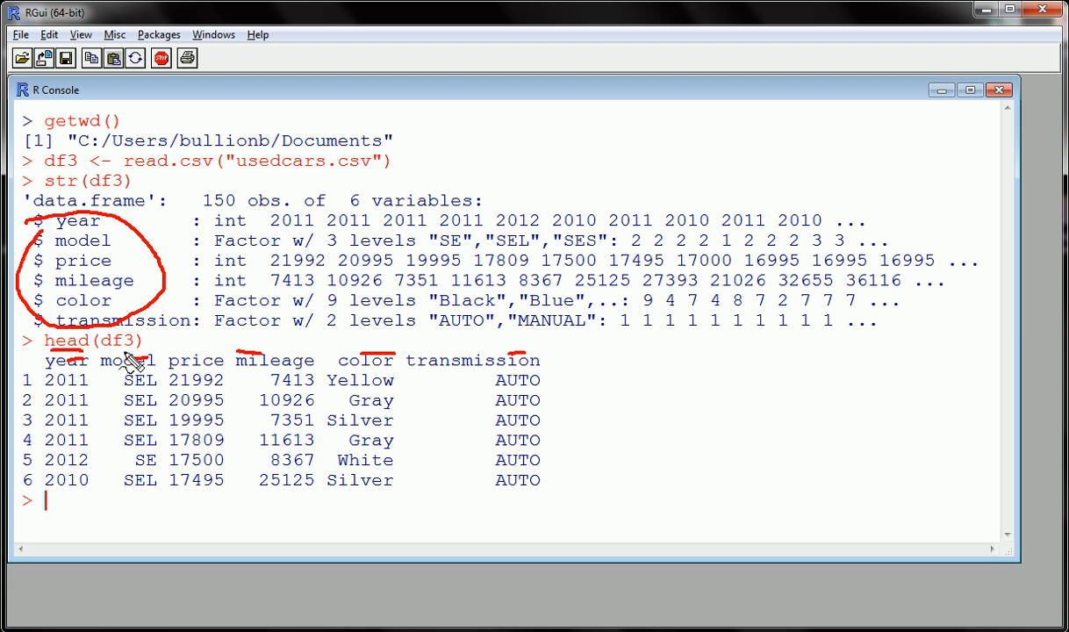
mouse_move(344, 400)
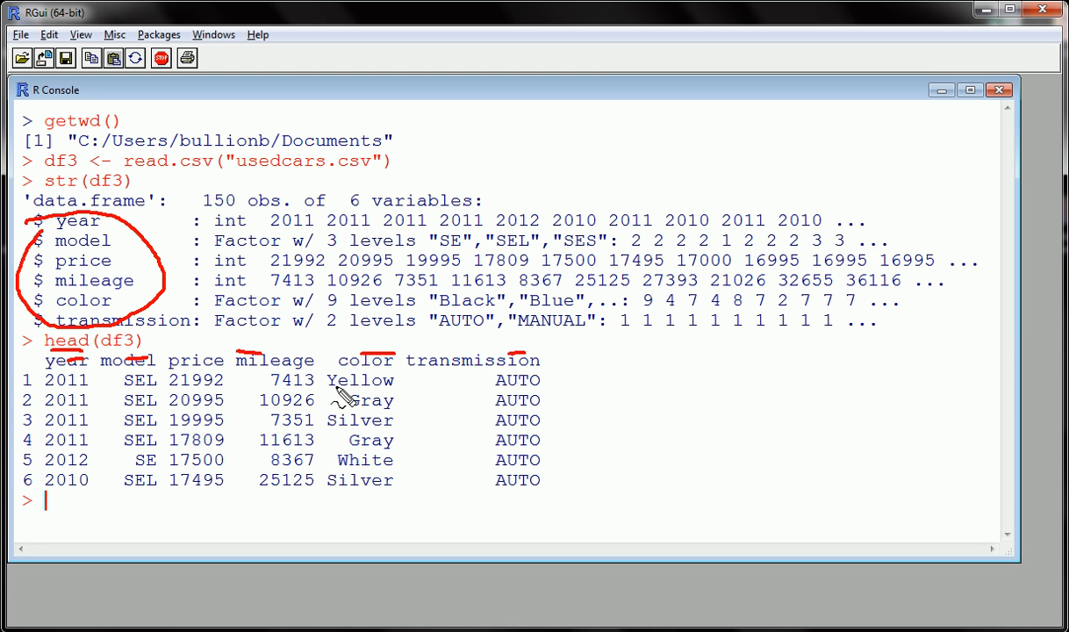
mouse_move(151, 399)
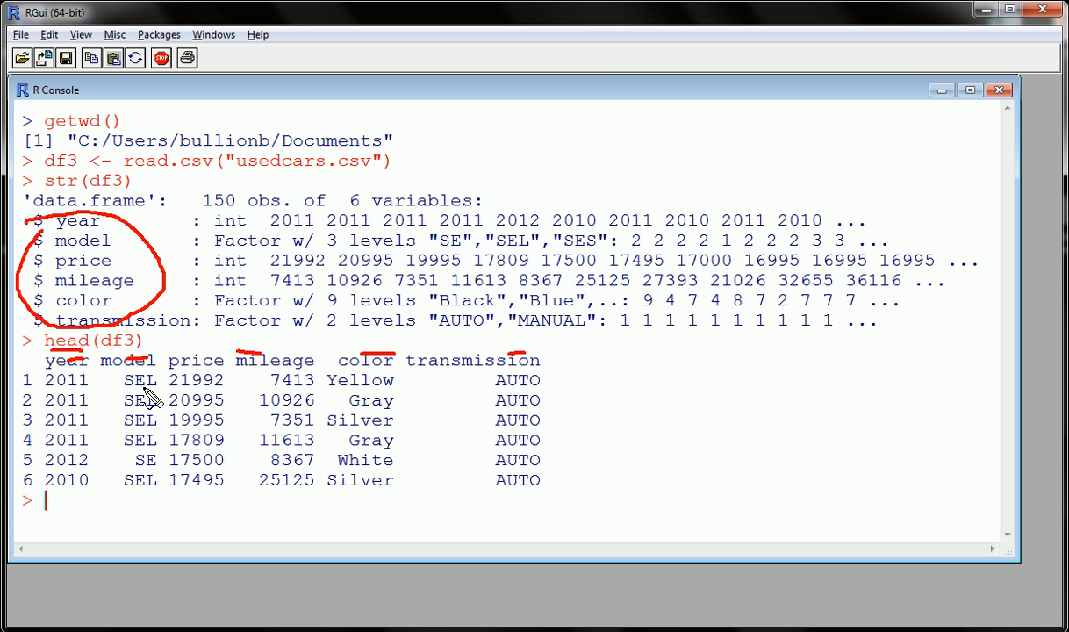
mouse_move(150, 400)
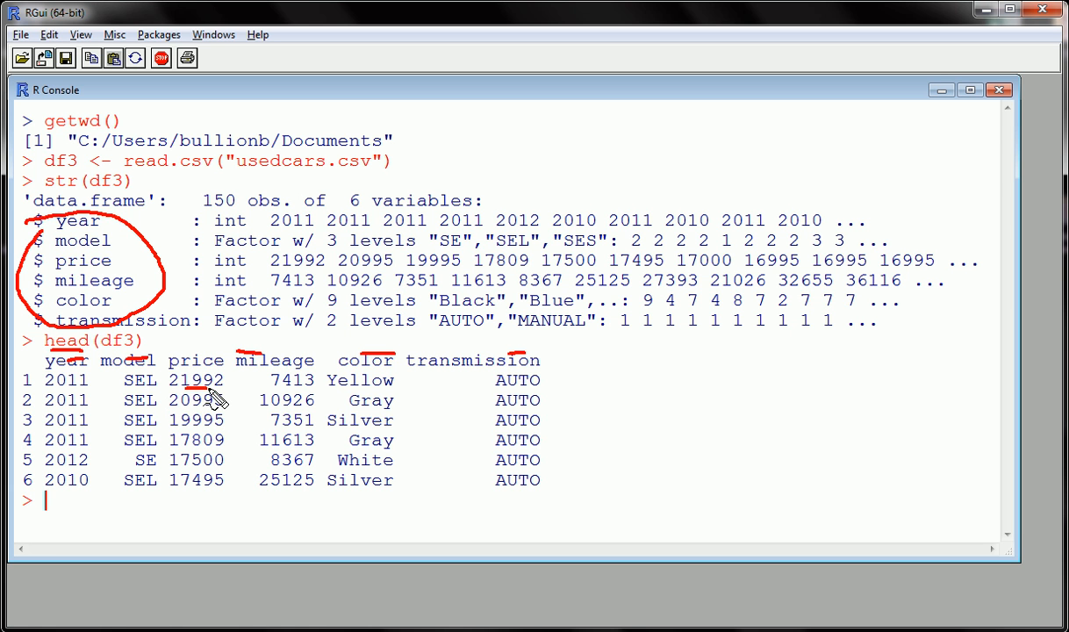
mouse_move(390, 402)
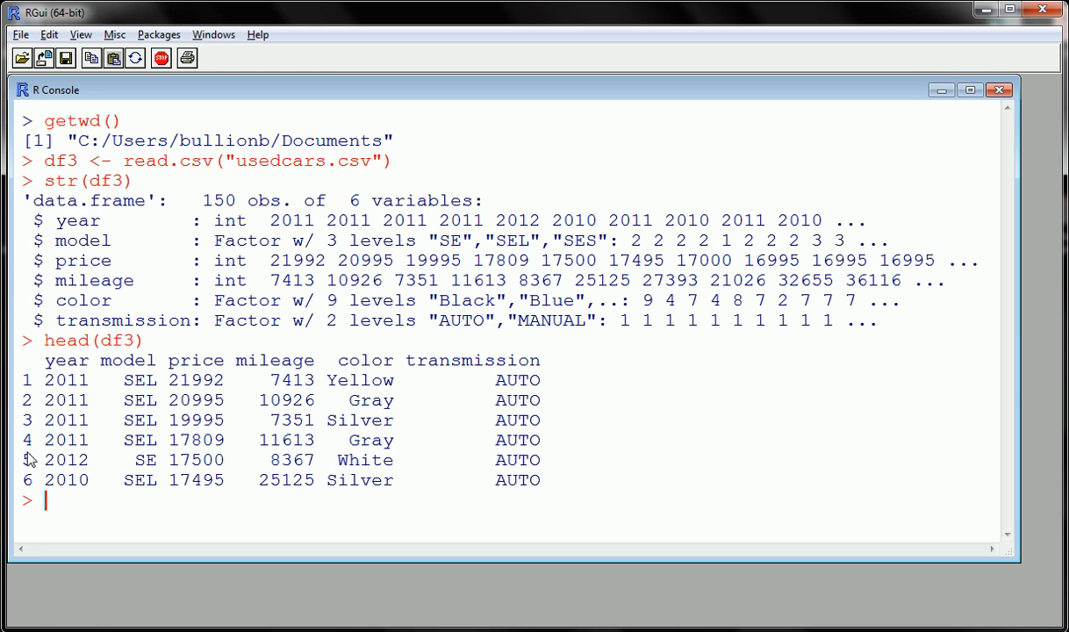
Load usedcars.csv into df4 with stringsAsFactor=FALSE and begin str(df4).
text(str(df3))
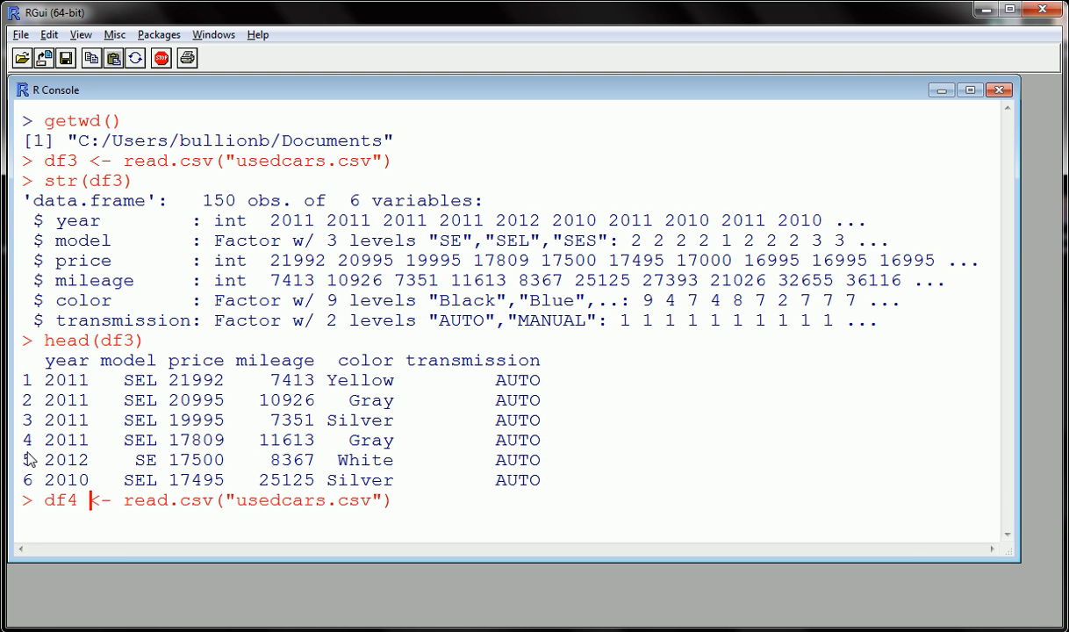
text(,)
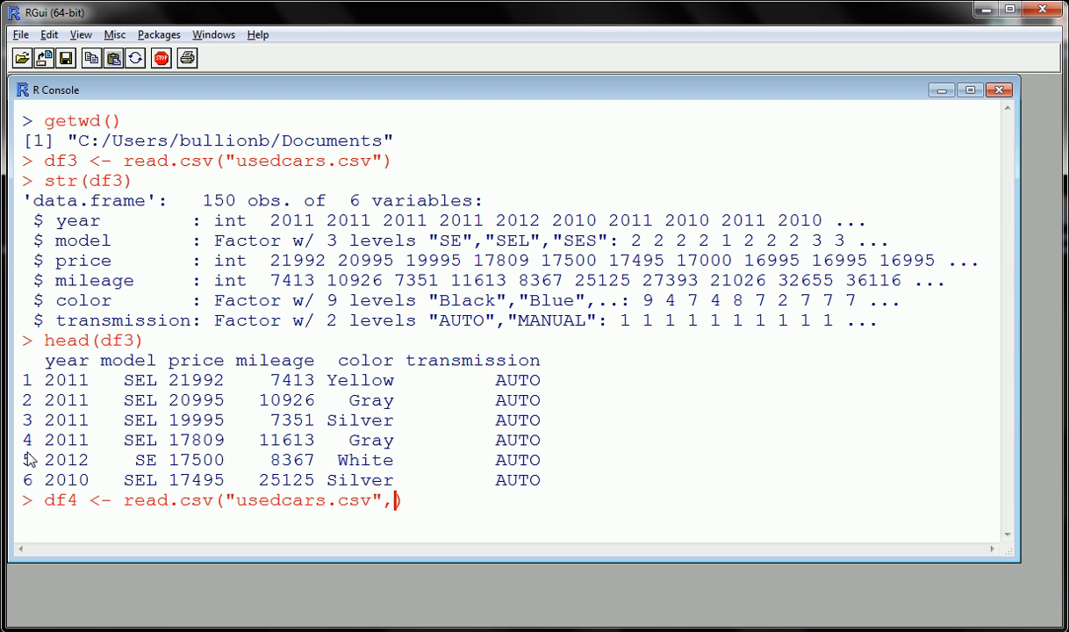
text(" ")
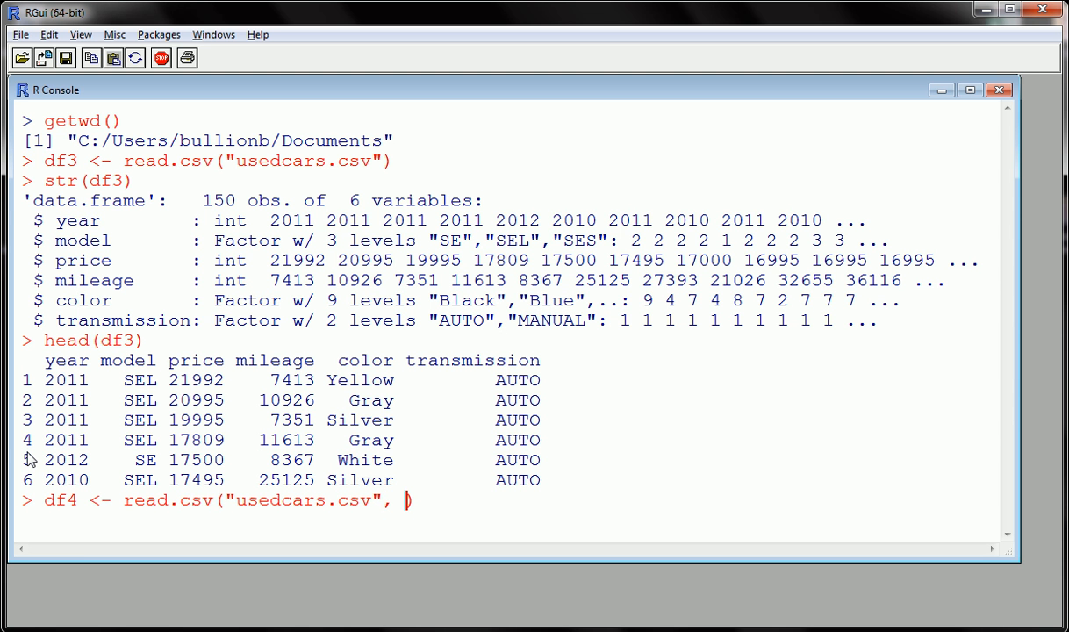
text(strings)
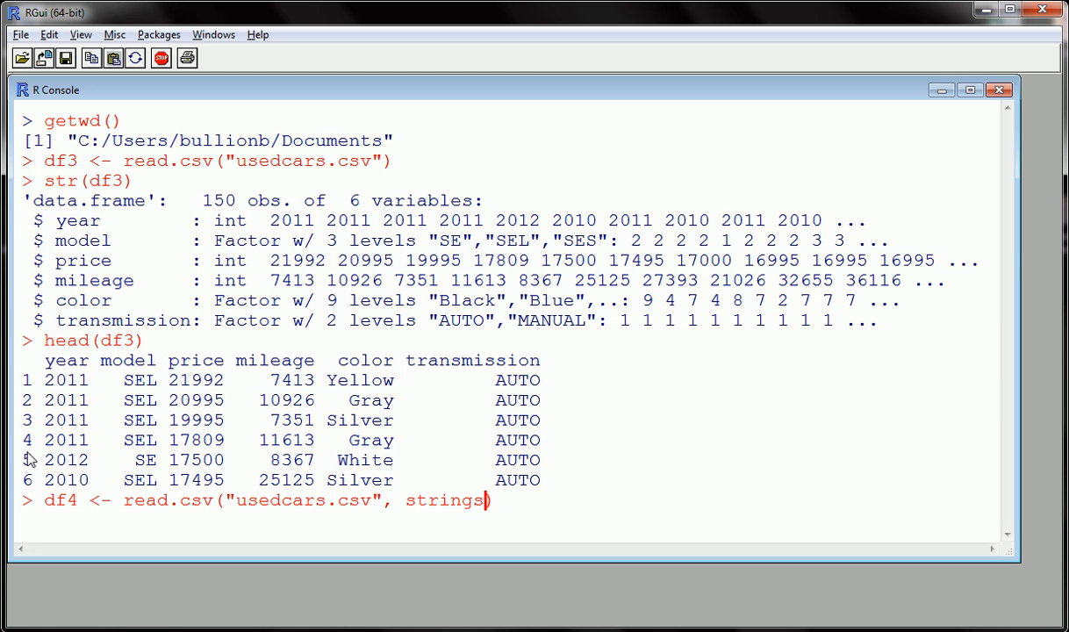
text(AsFas)
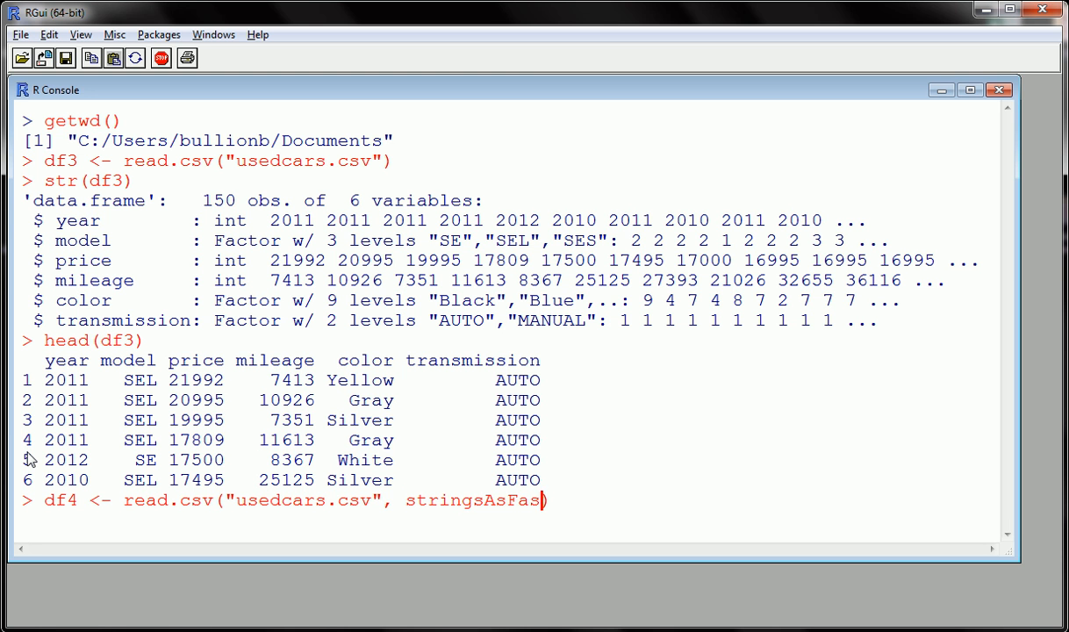
text(tor)
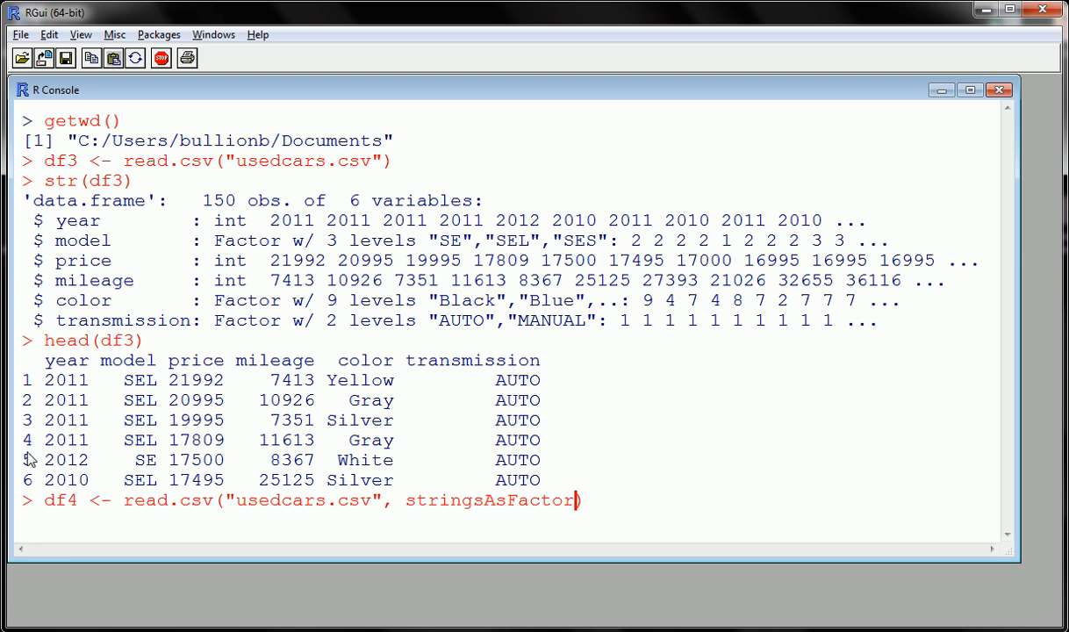
text(=FALSE)
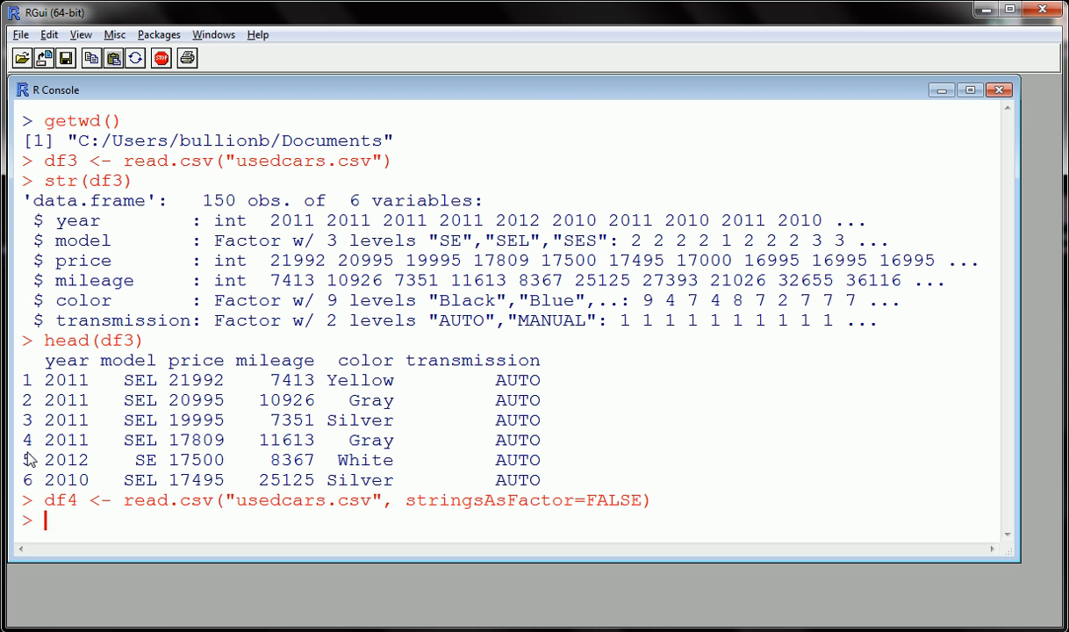
text(str(df4)
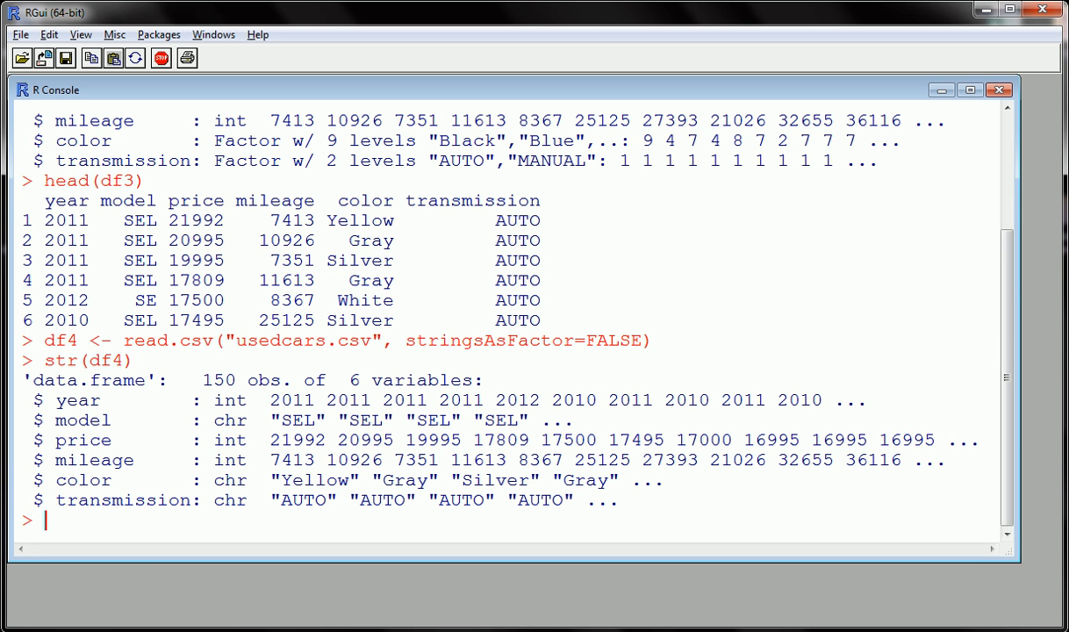
mouse_move(84, 435)
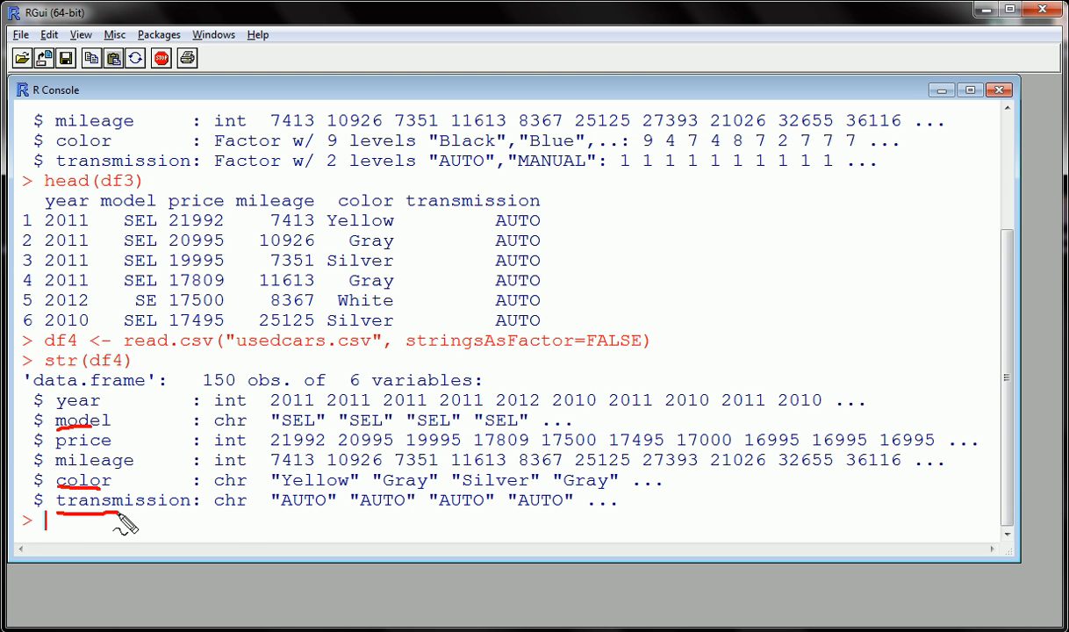
mouse_move(249, 488)
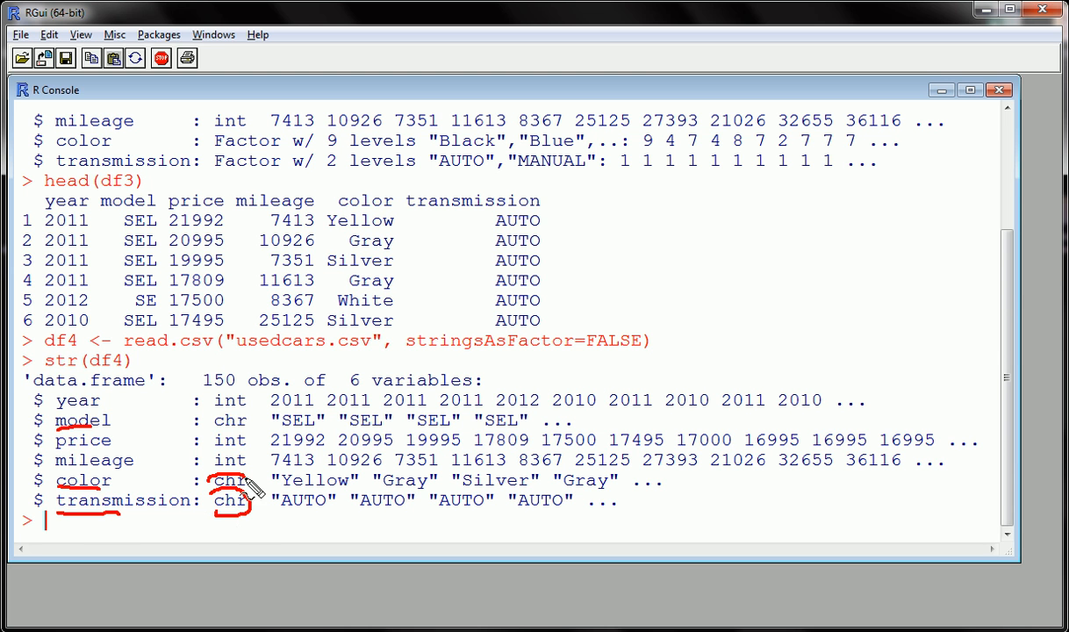
mouse_move(264, 439)
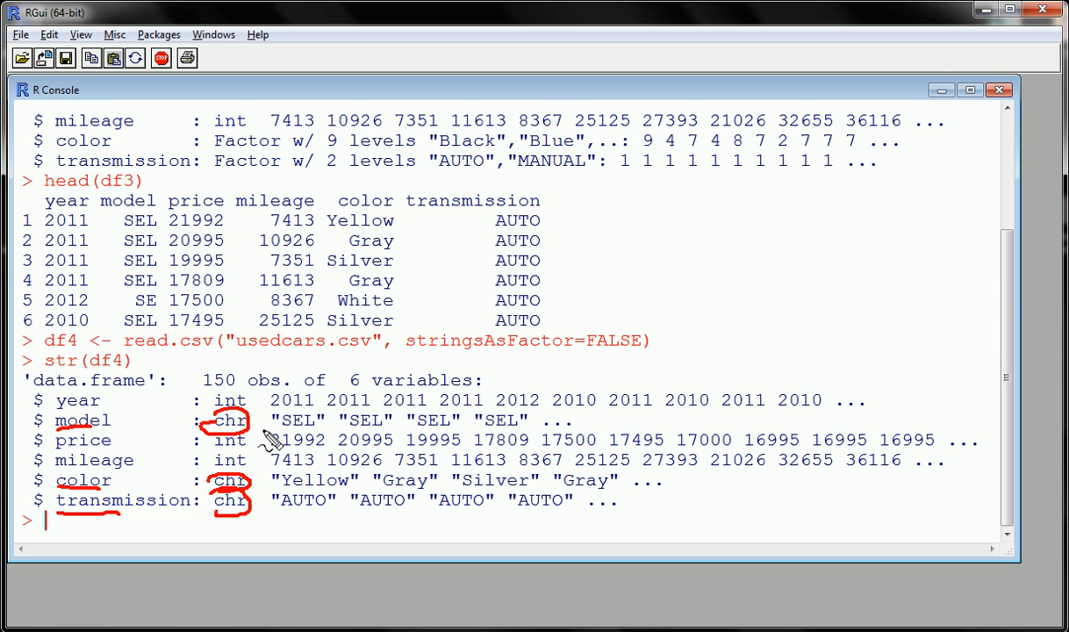
mouse_move(264, 502)
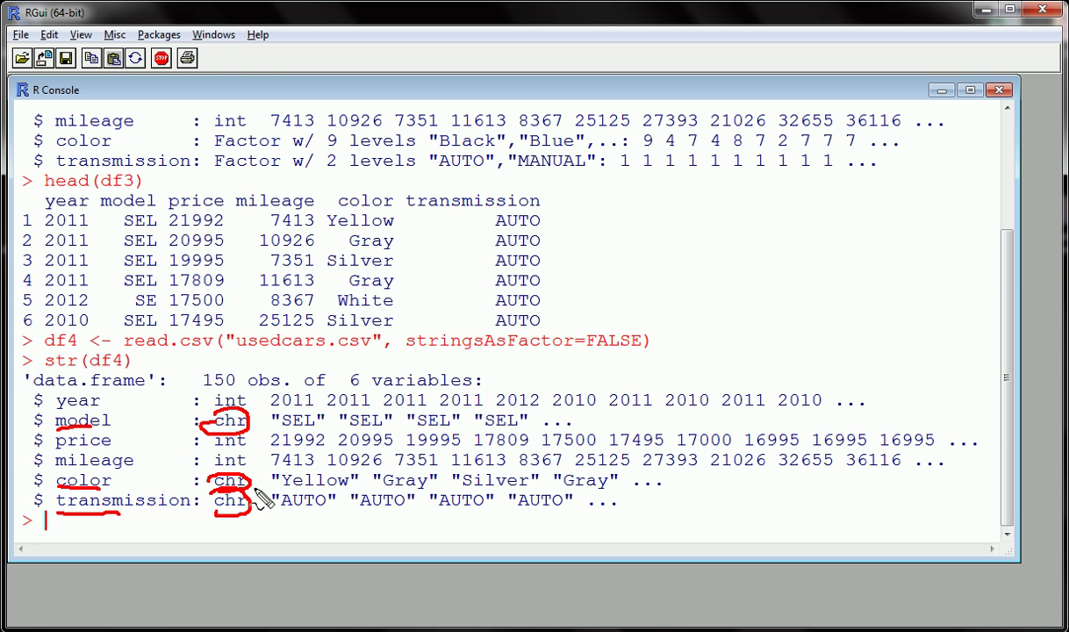
mouse_move(244, 453)
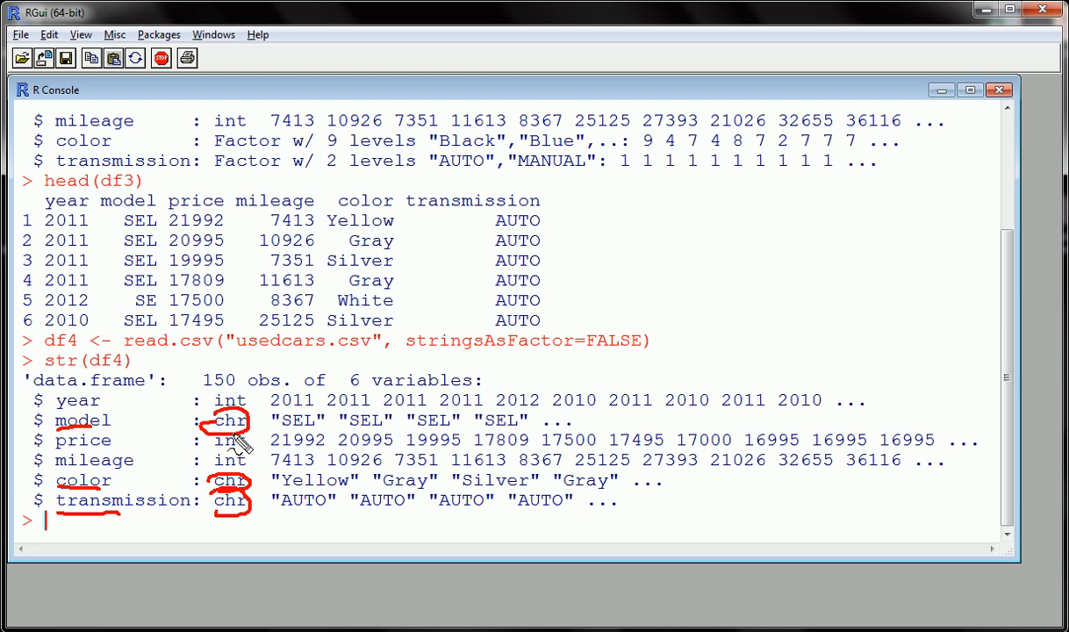
mouse_move(218, 421)
text(str)
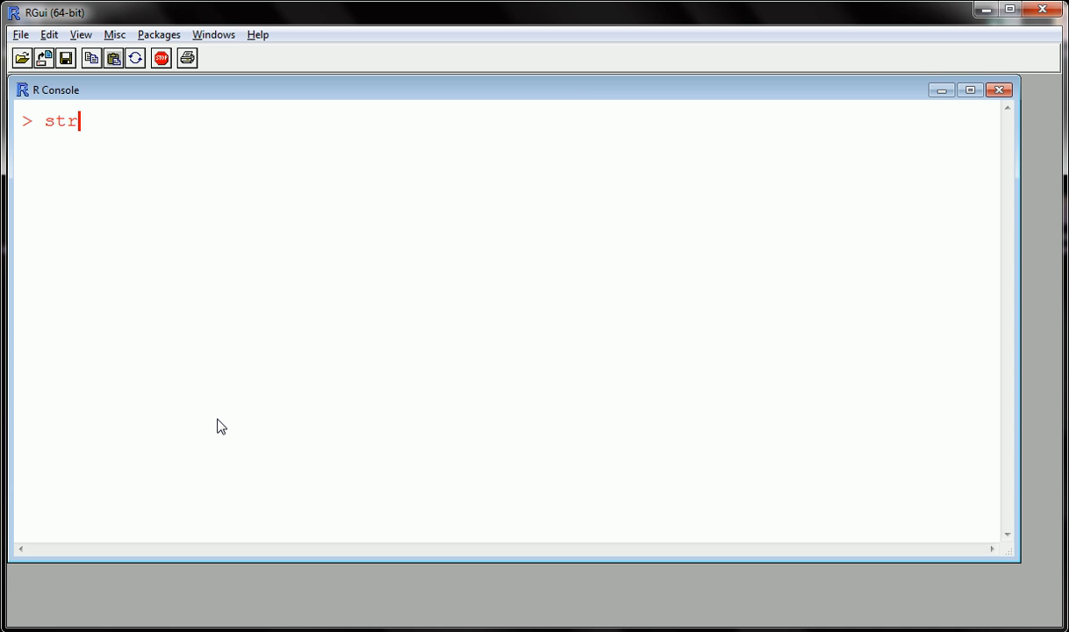
Run str(df3) and str(df4) to compare factor versus character columns.
text((df3)
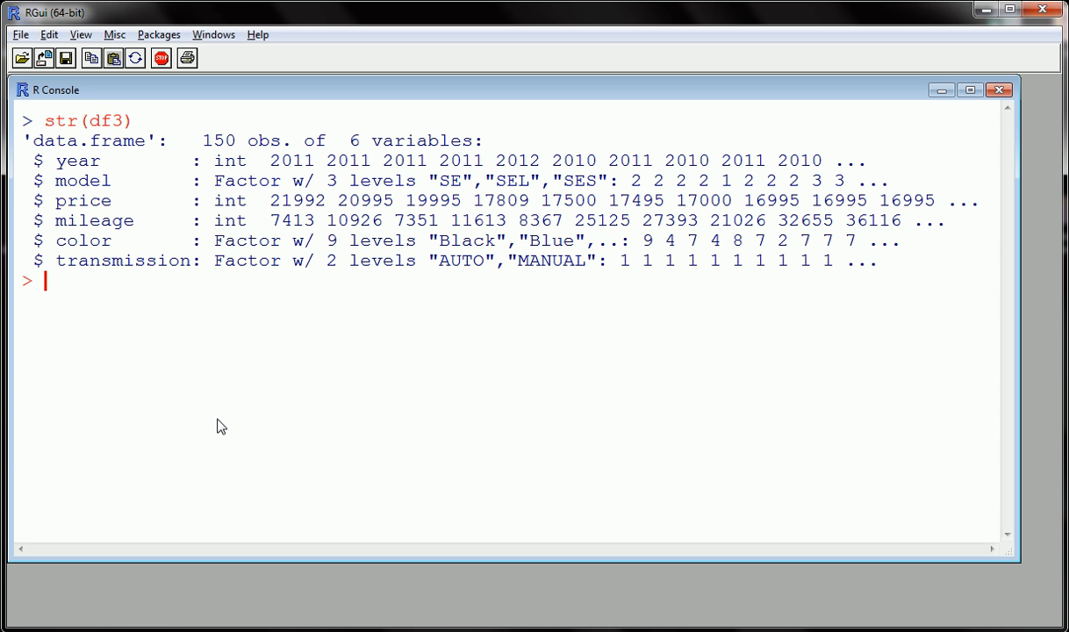
text(str(df4))
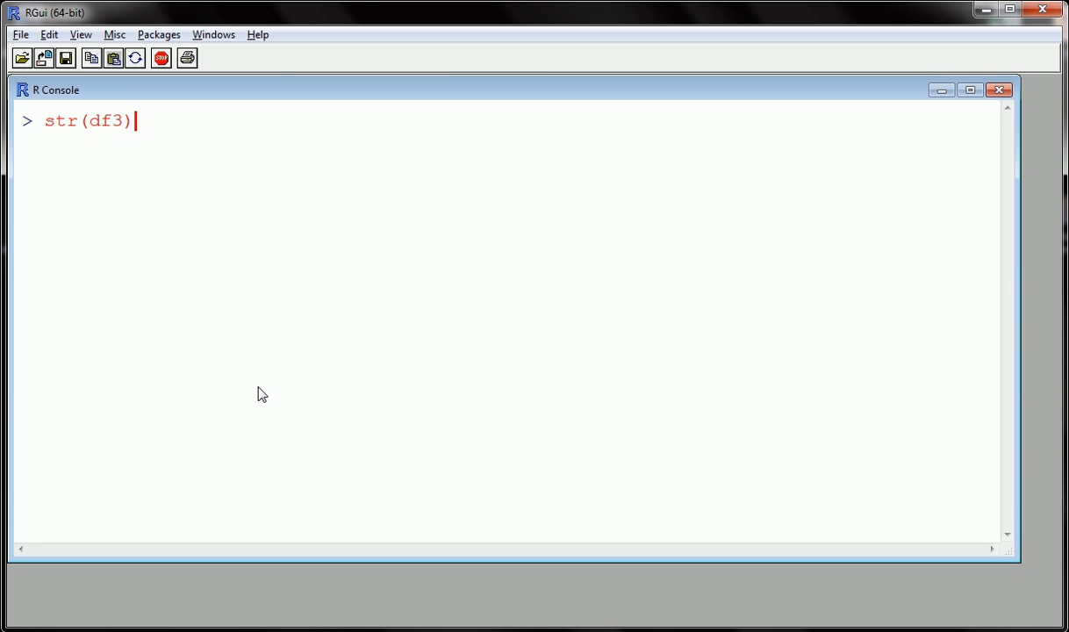
Re-enter the df4 read.csv line, then run getwd() to print the Documents directory.
text(df4 <- read.csv("usedcars.csv", stringsAsFactor=FALSE))
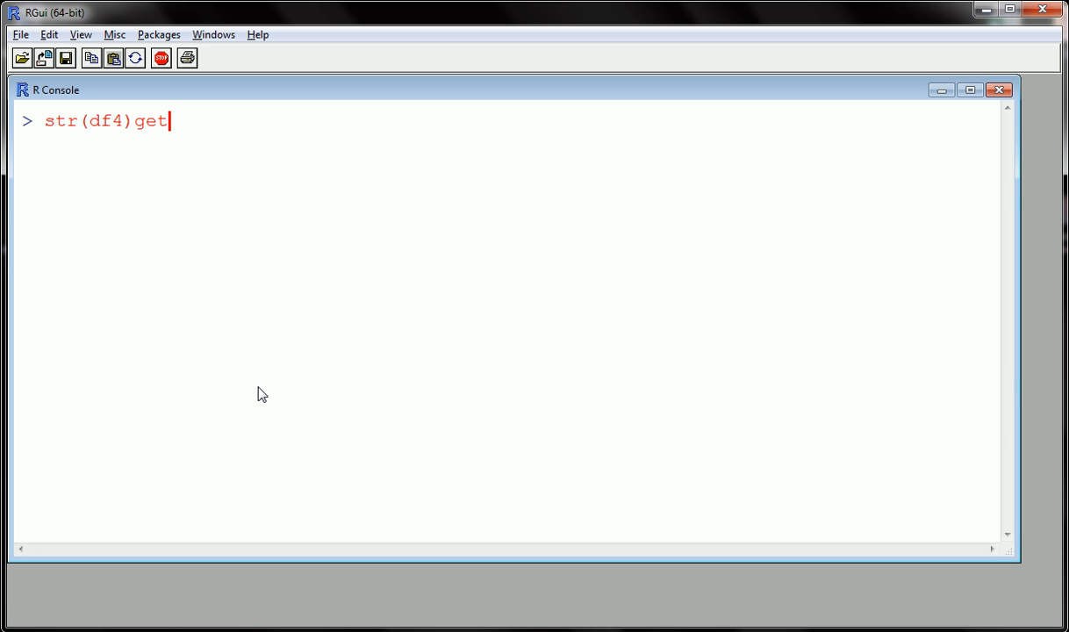
text(w)
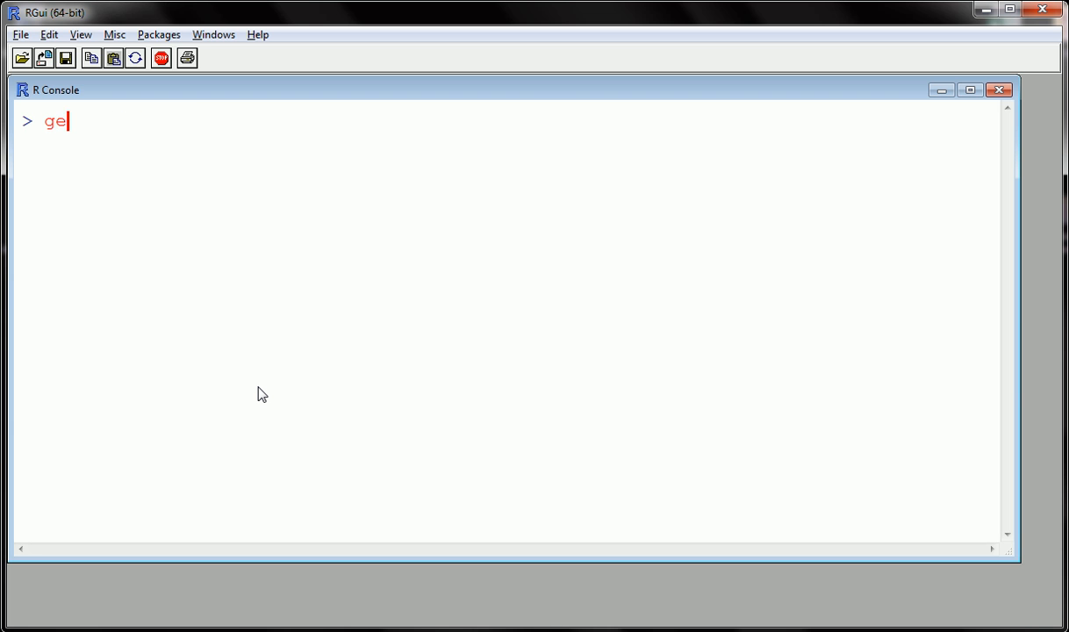
text(twd())
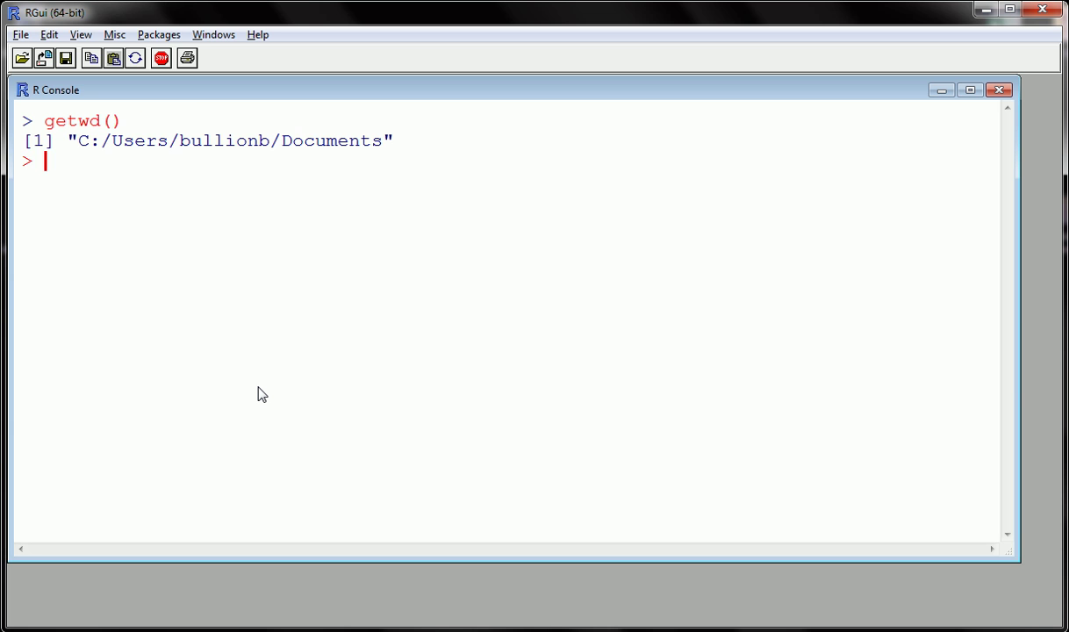